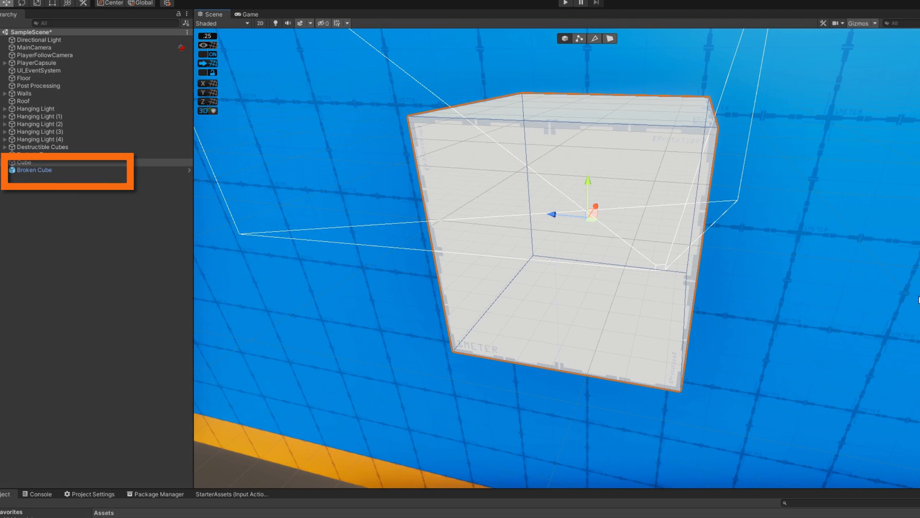
Expand Broken Cube in the Hierarchy and move fragment pieces like Broken Cube (8) apart in the Scene.
left_click(34, 169)
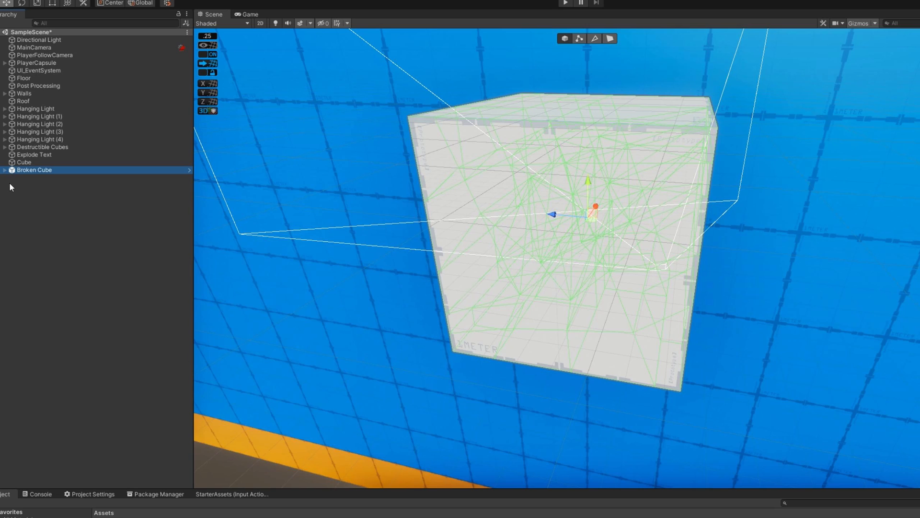
left_click(5, 170)
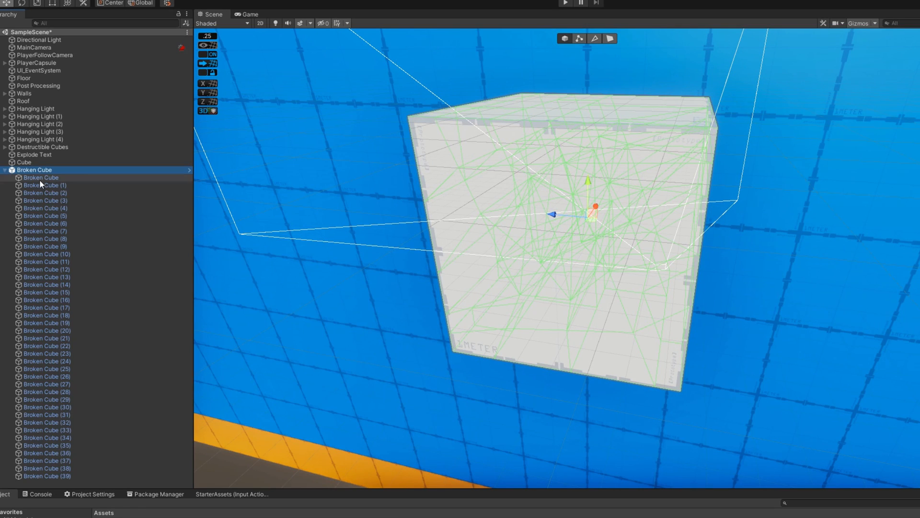
left_click(47, 452)
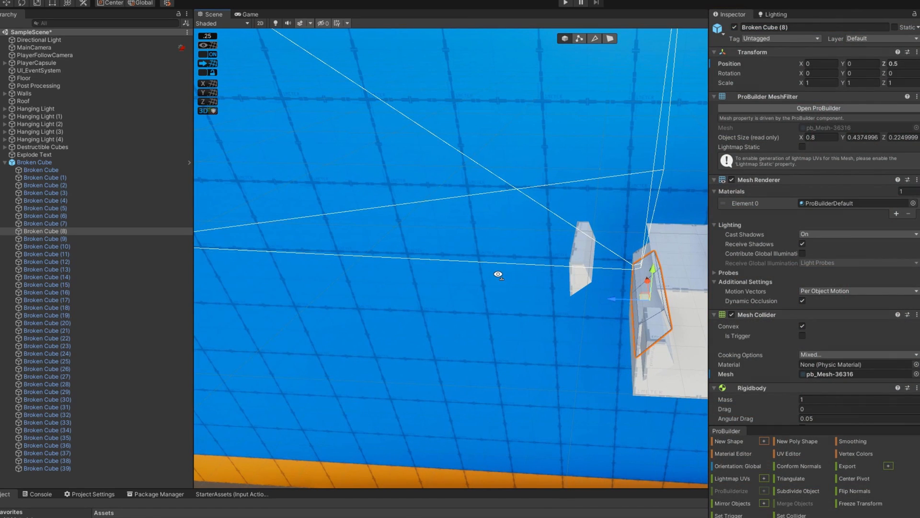
left_click(752, 387)
type("0.25")
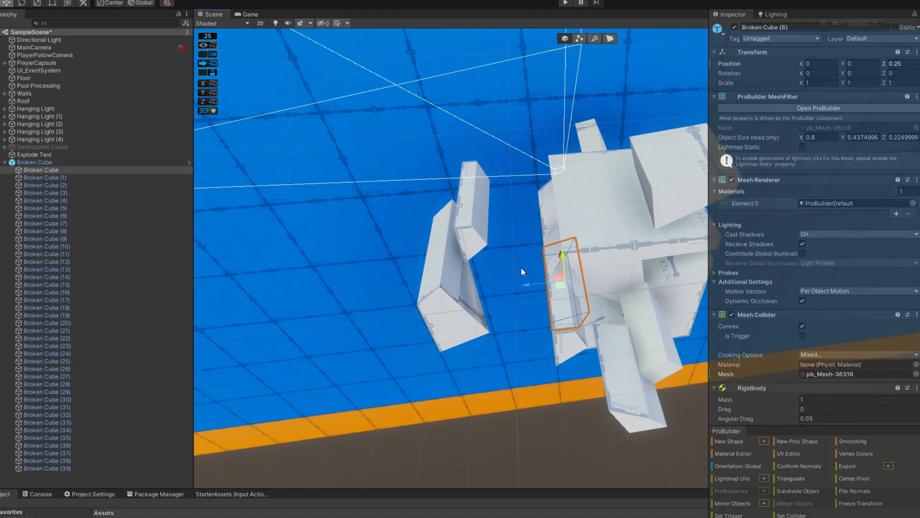
Select the Cube in the Hierarchy to work on its fractured faces in ProBuilder.
left_click(35, 162)
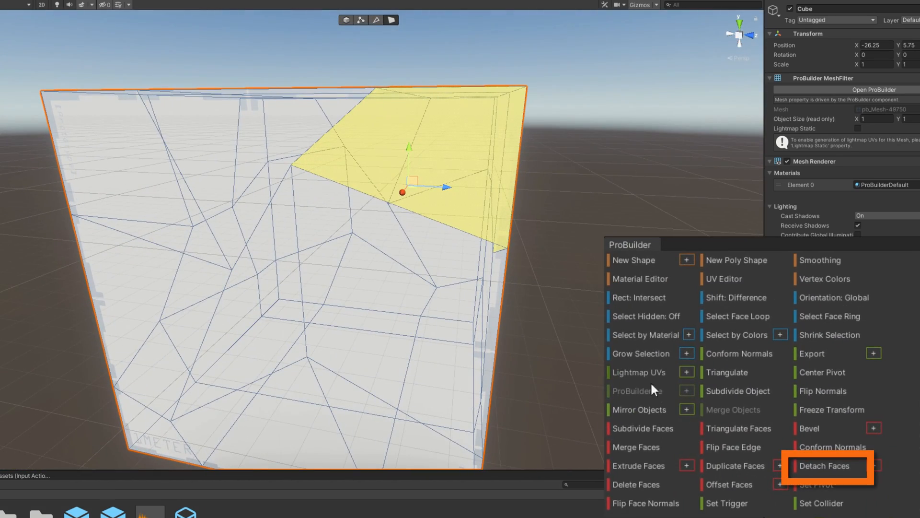
Detach the selected face as its own object, then cut Cube (1) by connecting two selected edges.
left_click(825, 466)
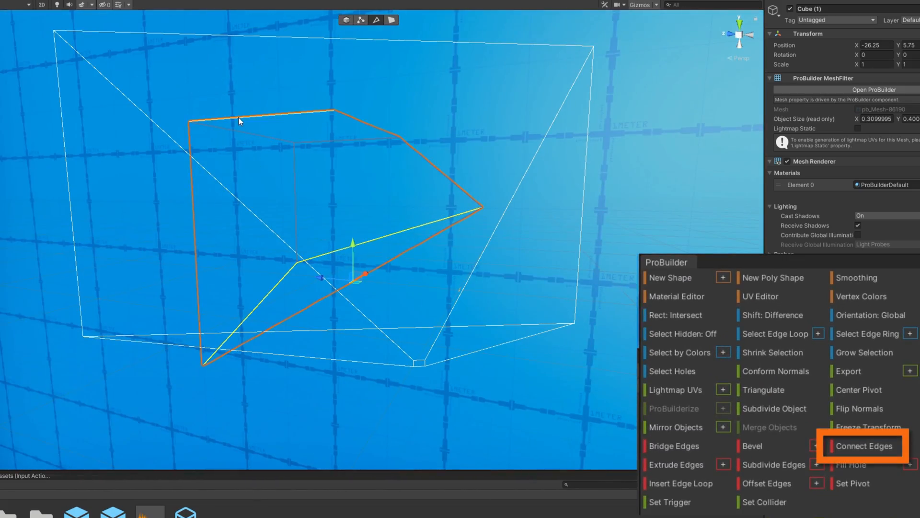
left_click(863, 446)
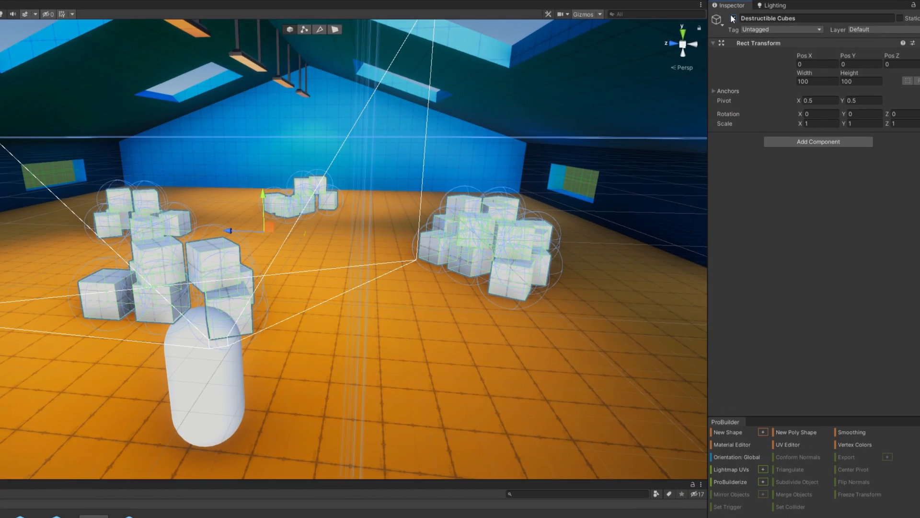
Inspect a destructible cube's Rigidbody and Destructible components, then select PlayerCapsule.
left_click(212, 261)
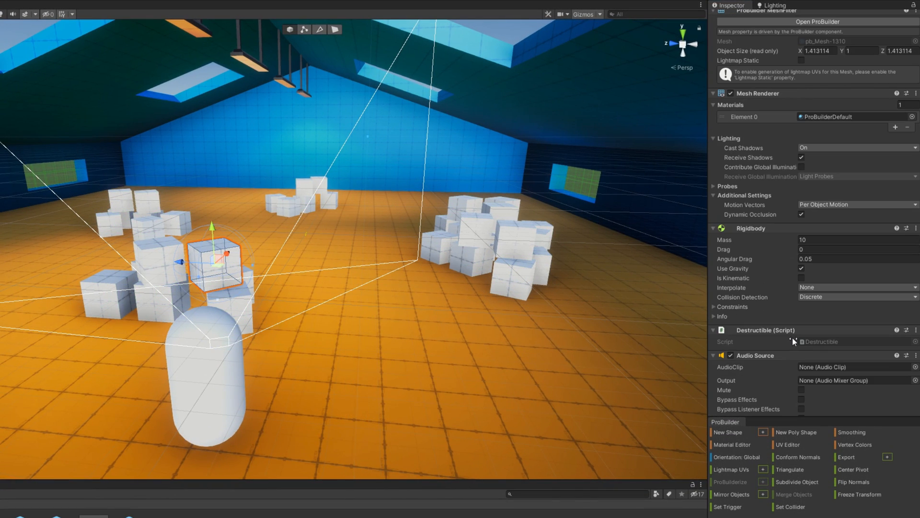
mouse_move(547, 311)
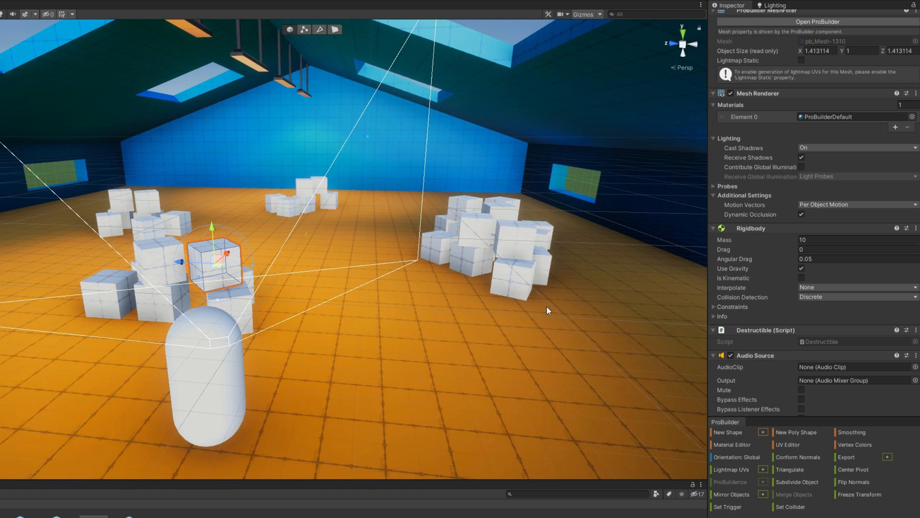
left_click(760, 330)
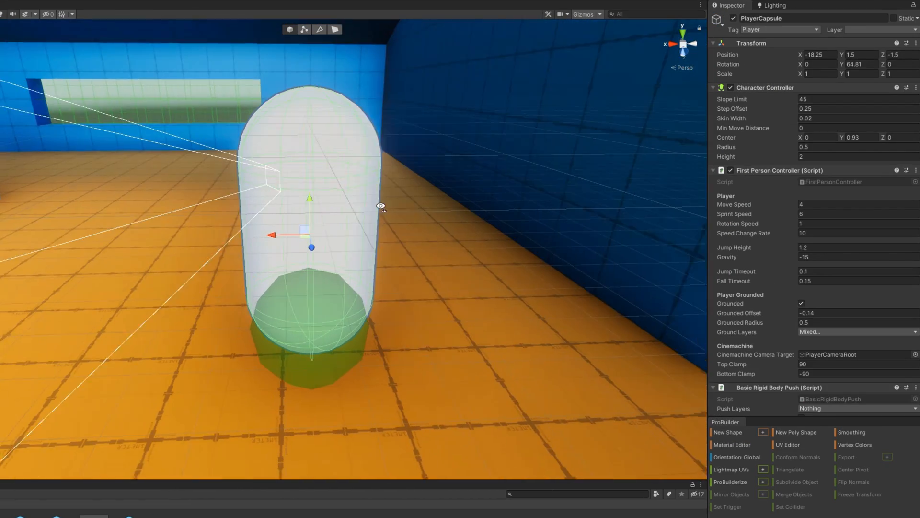
Open the StarterAssets input actions from Player Input and show the Use action's E keyboard binding.
scroll("down", 3)
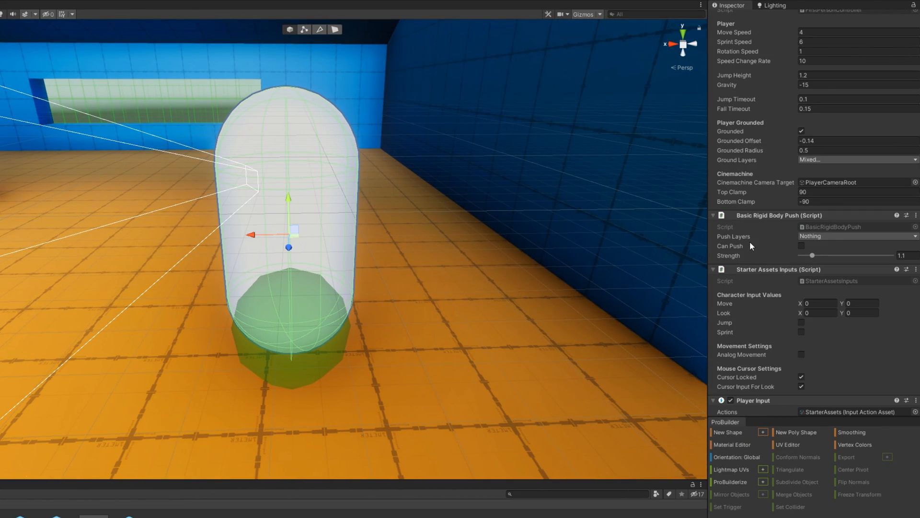
scroll("down", 3)
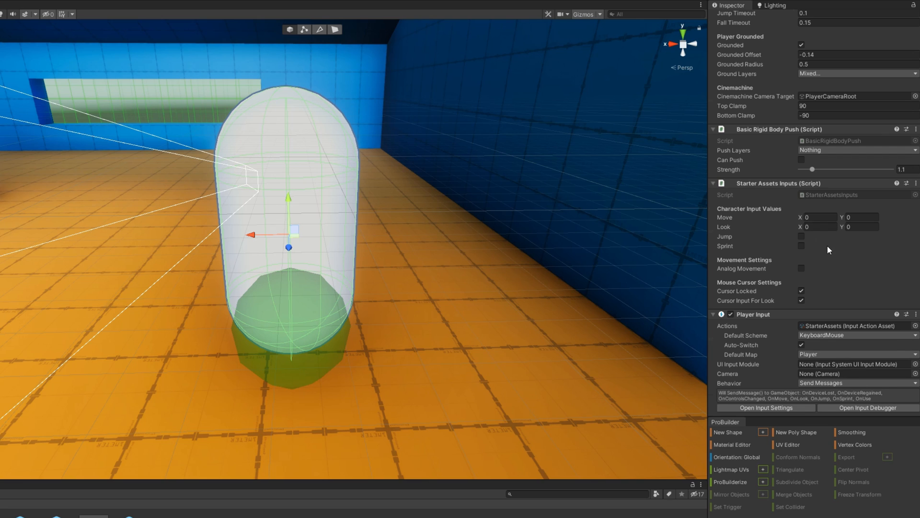
scroll("down", 3)
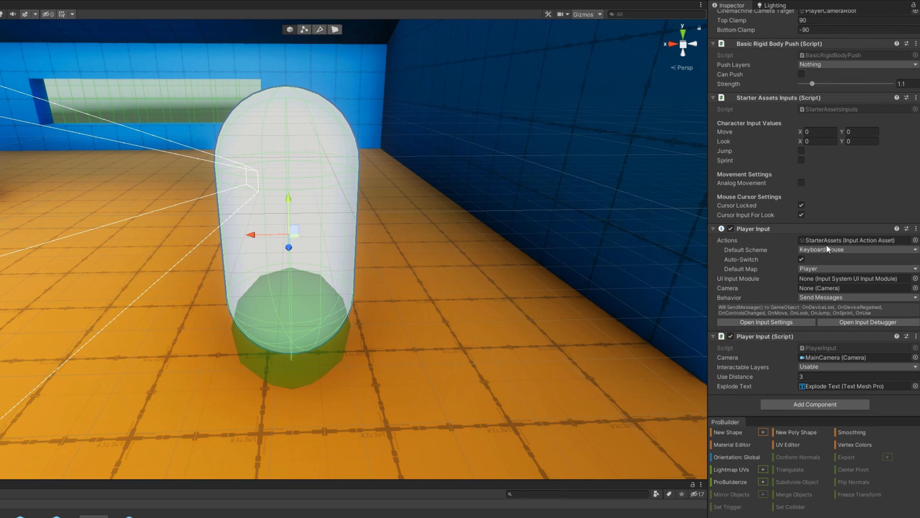
left_click(754, 229)
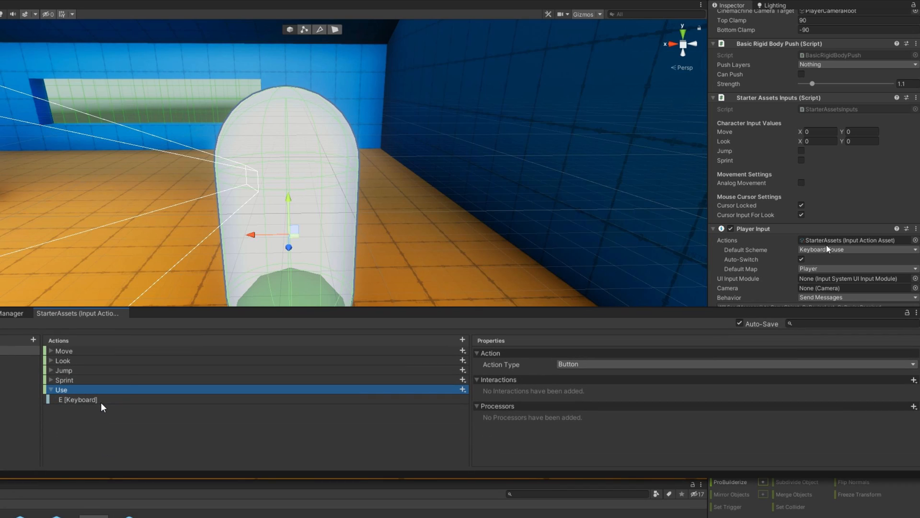
left_click(78, 399)
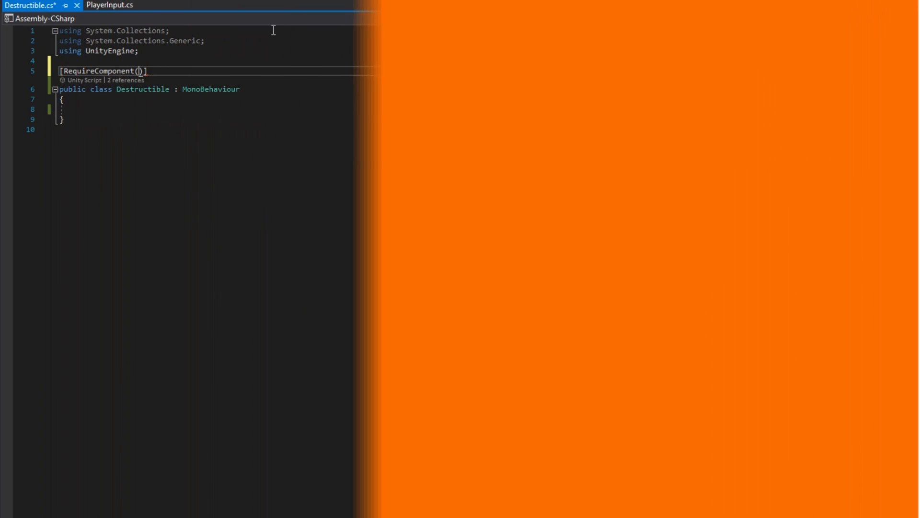
Add [RequireComponent(typeof(AudioSource))] and declare Rigidbody, AudioSource, BrokenPrefab and DestructionClip fields.
type("typeof(AudioSource)")
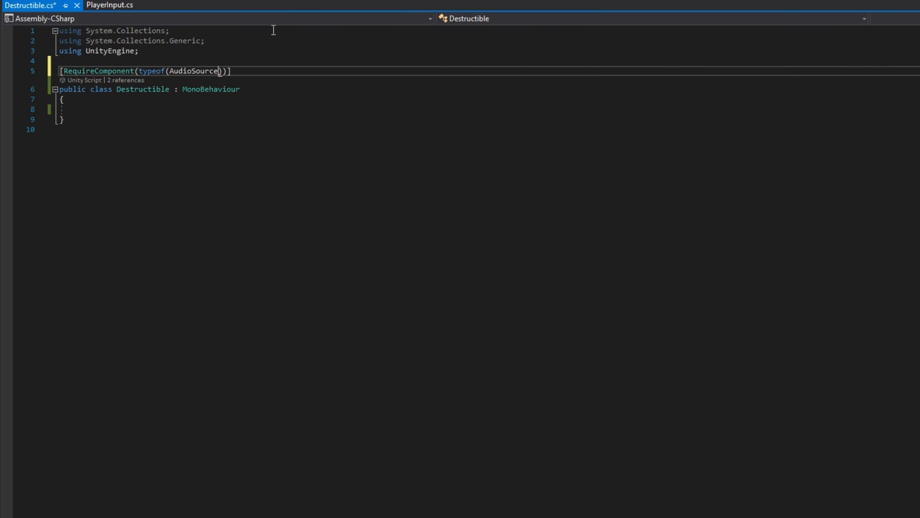
type("private Rigidbody Rigidbody;")
type("private A")
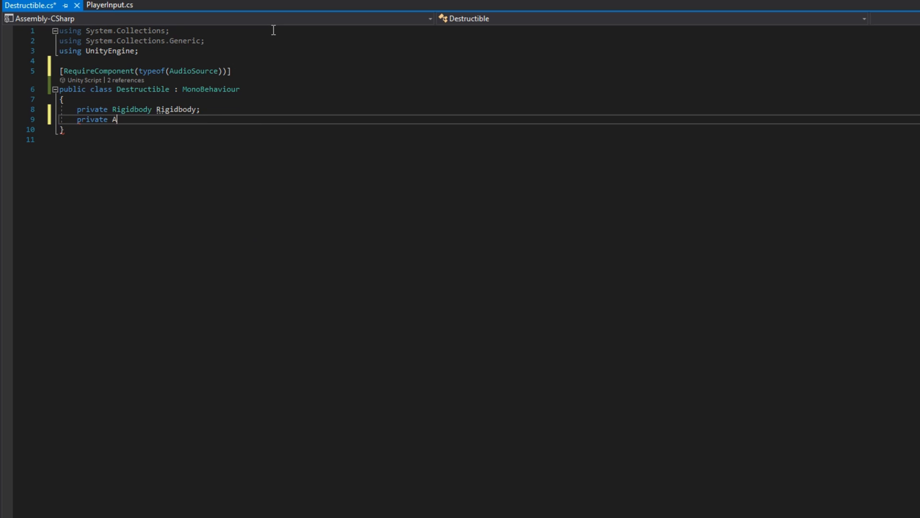
type("udioSource AudioSource;")
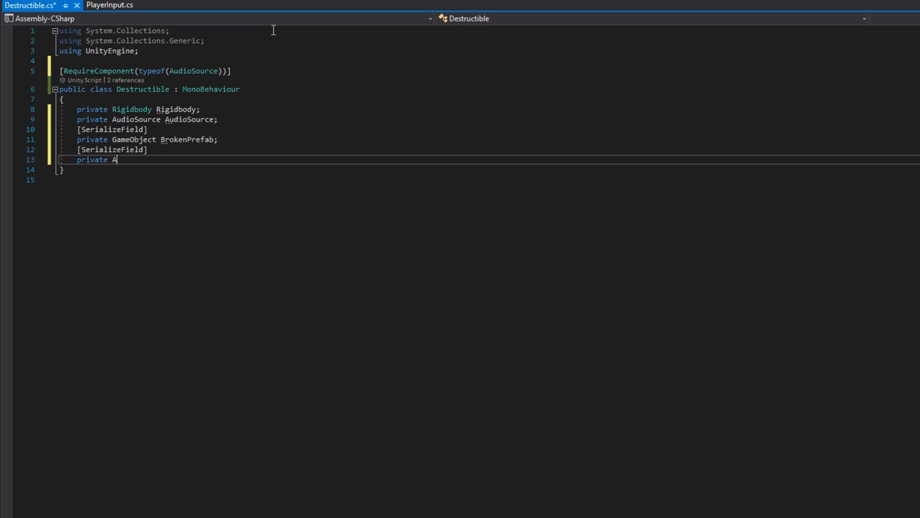
type("udioClip DestructionClip;")
type("private float Explosive")
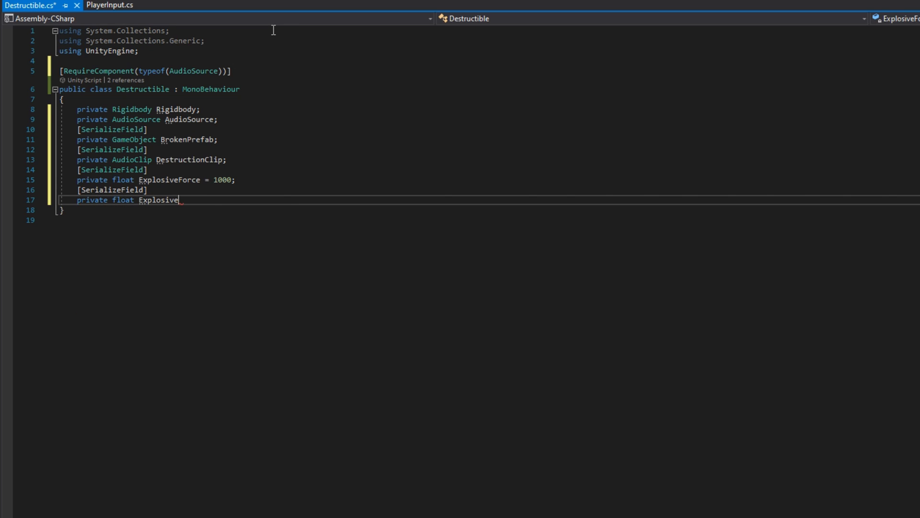
Declare ExplosiveRadius = 2f, serialized PieceFadeSpeed = 0.25f and PieceSleepCheckDelay = 0.5, and begin Awake.
type("Radius = 2f;")
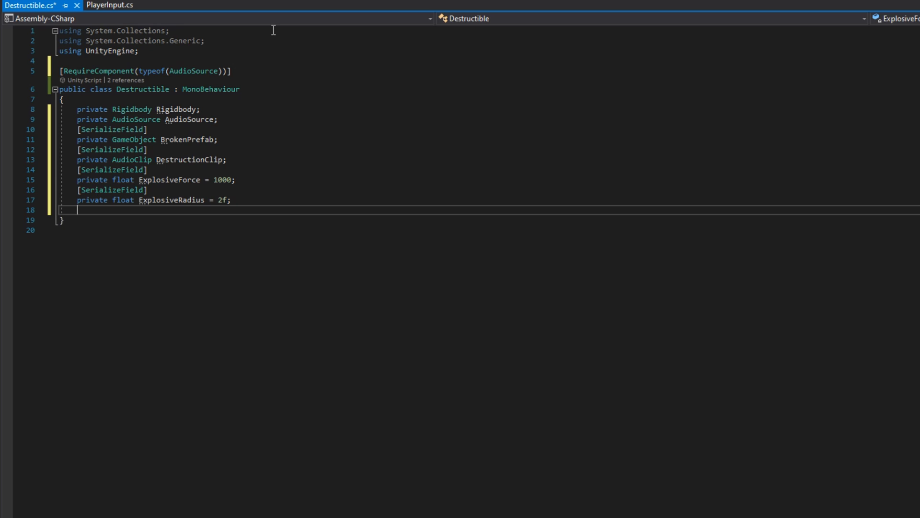
type("[SerializeField]")
type("private float")
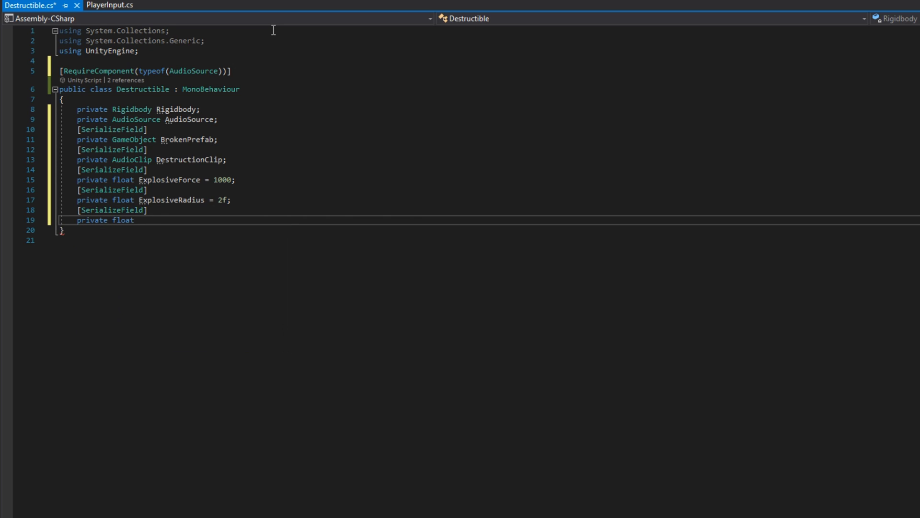
type("PieceFadeSpeed = 0.25f;")
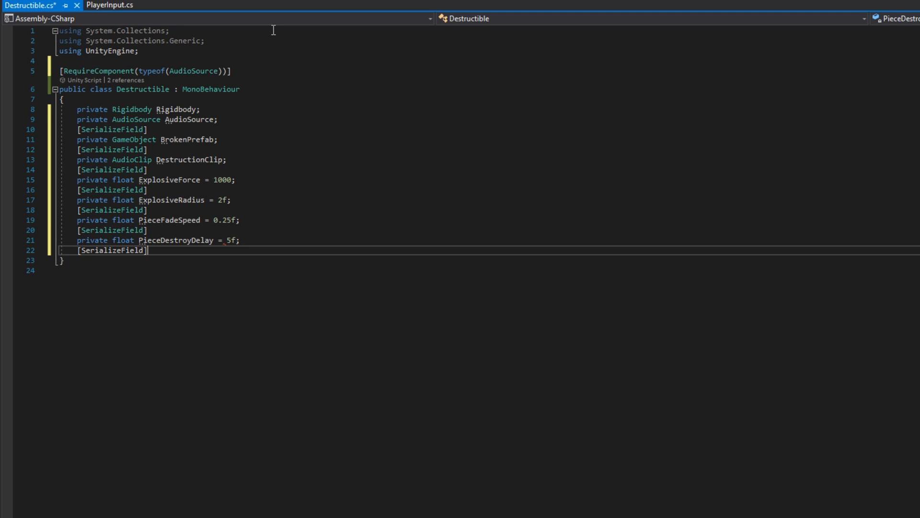
type("private float PieceSleepCheckDelay =0.5")
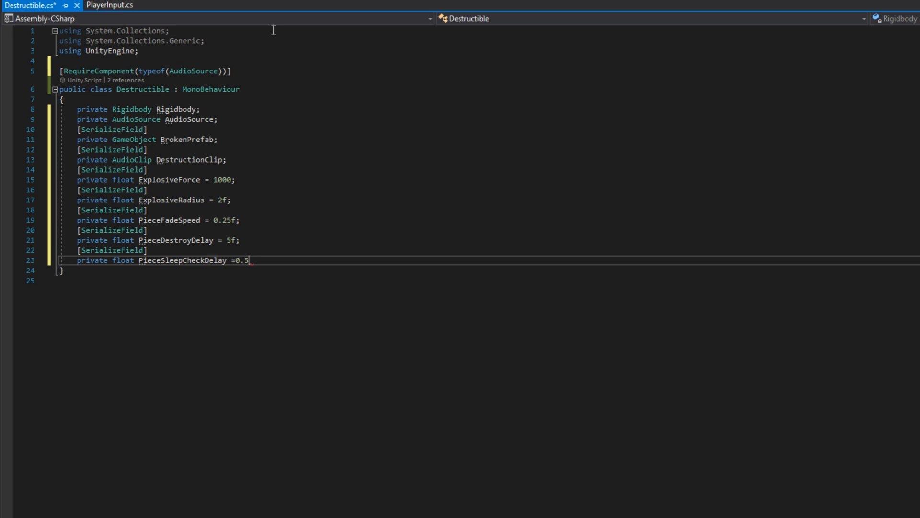
type("awa")
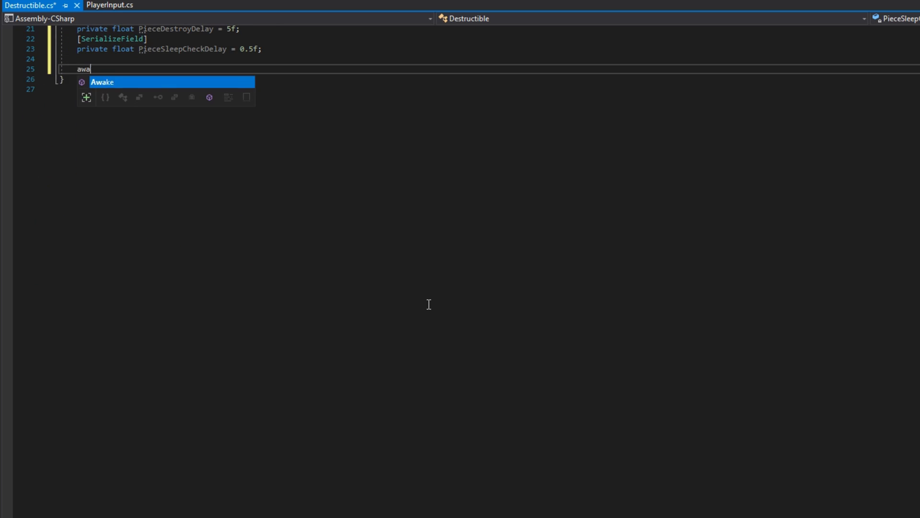
Cache the Rigidbody in Awake and start Explode() disabling the Collider via TryGetComponent.
type("Rigidbody = GetComponent<Rigidbody>();")
type("AudioSource = GetComponent<AudioSource>();")
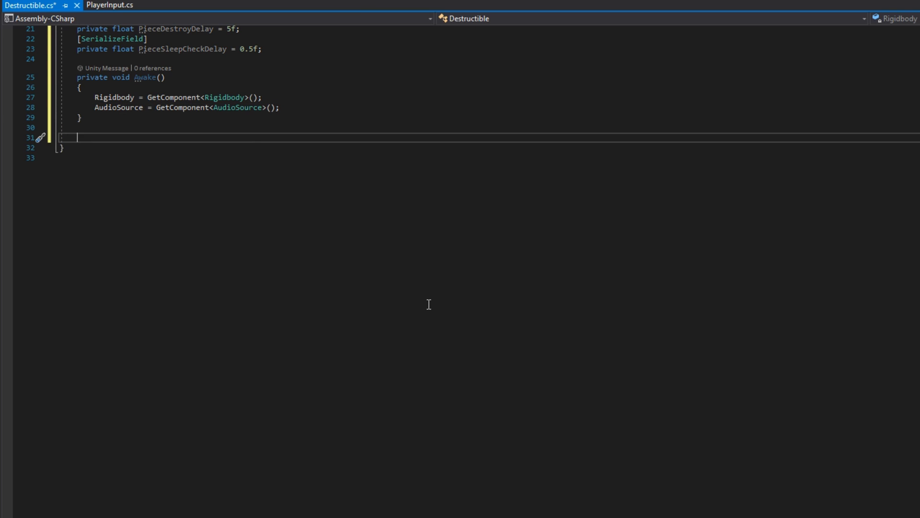
type("public void Explode()")
type("if (TryGetComponent<>")
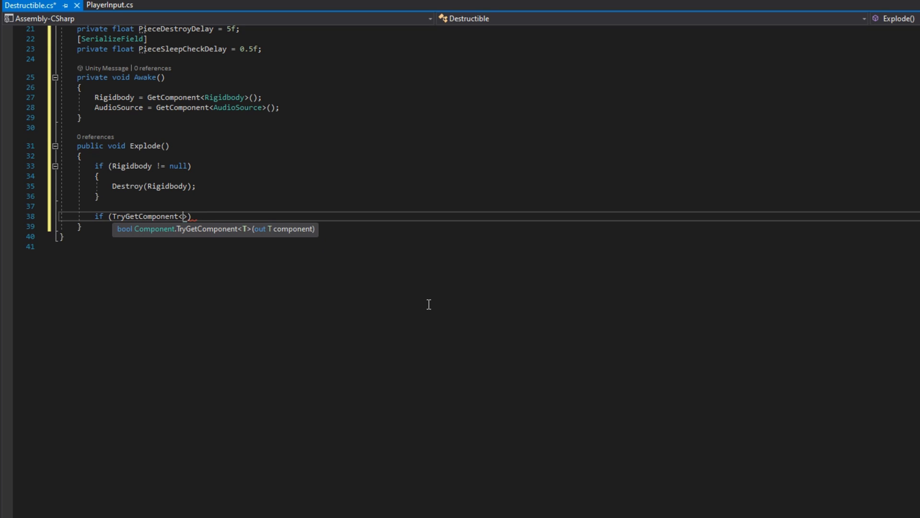
type("Collider>(out Collider c")
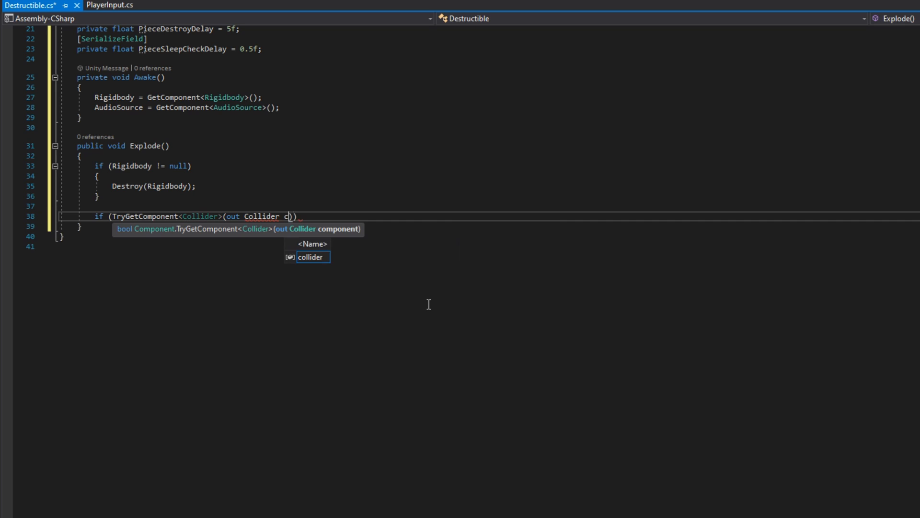
type("ollider))")
type("if (TryGetComponent<Renderer>")
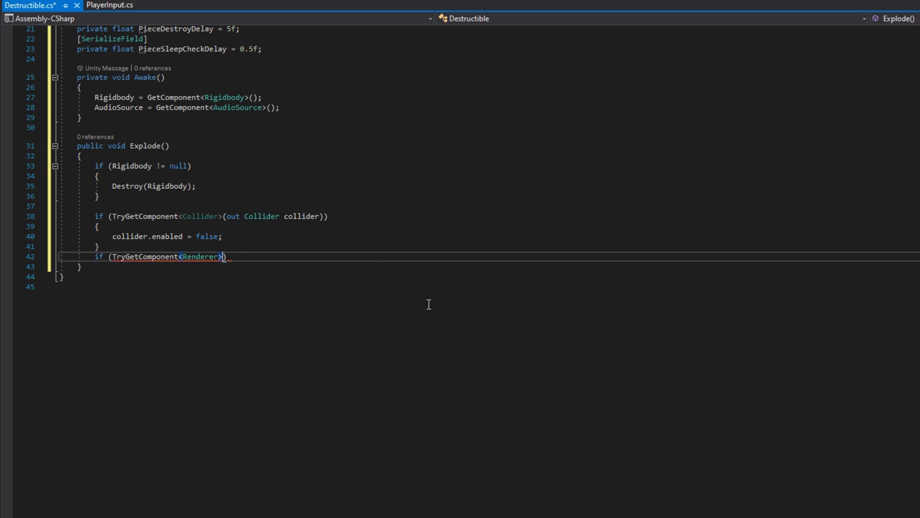
Disable the Renderer in Explode() and play DestructionClip when it is not null.
type("(out Renderer renderer")
type("renderer.enabled = f")
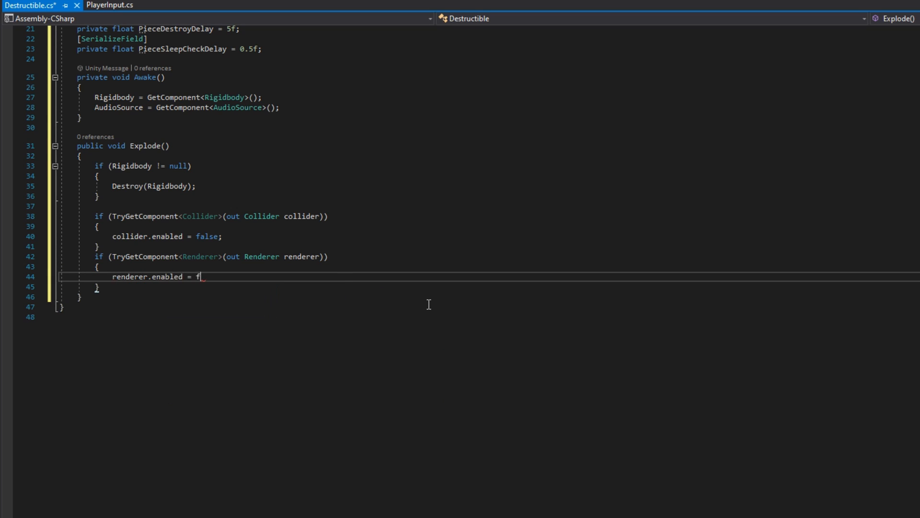
type("alse;")
type("if (")
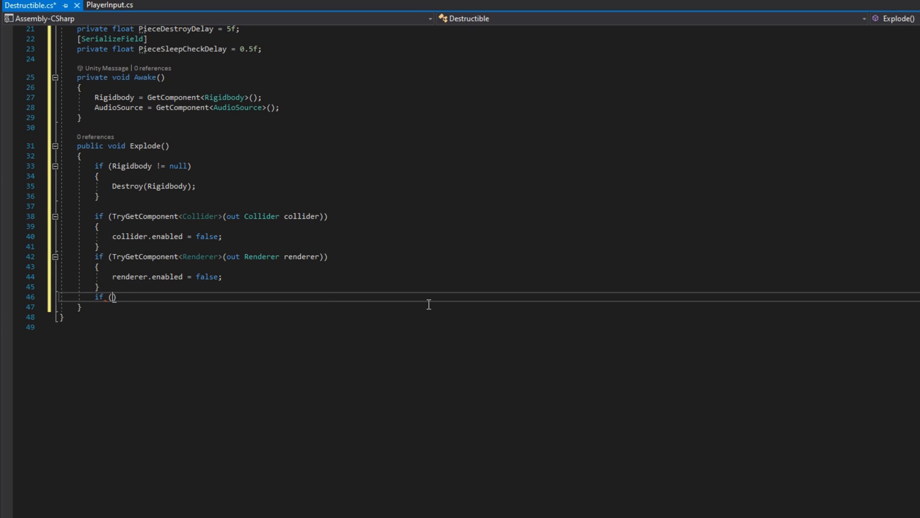
type("DestructionClip != null)")
type("AudioSource.PlayOneShot(DestructionClip);")
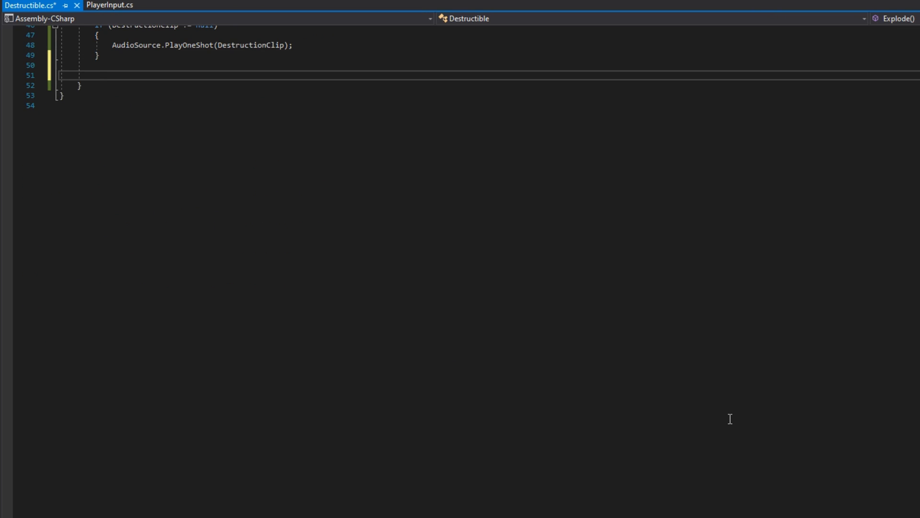
Instantiate BrokenPrefab at transform.position/rotation and collect its child Rigidbodies into an array.
type("GameObject brokenInstance = Instantiate(BrokenPrefab, transform.position)")
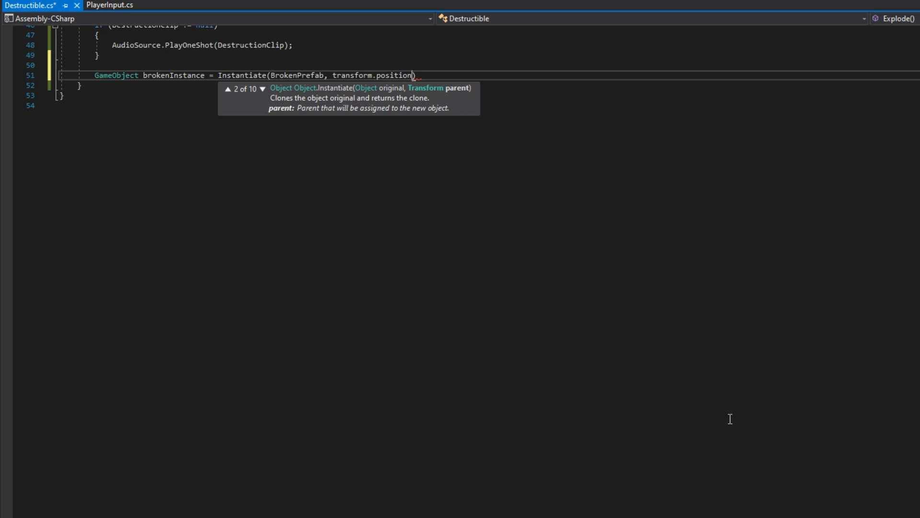
type(", transform.rotation);")
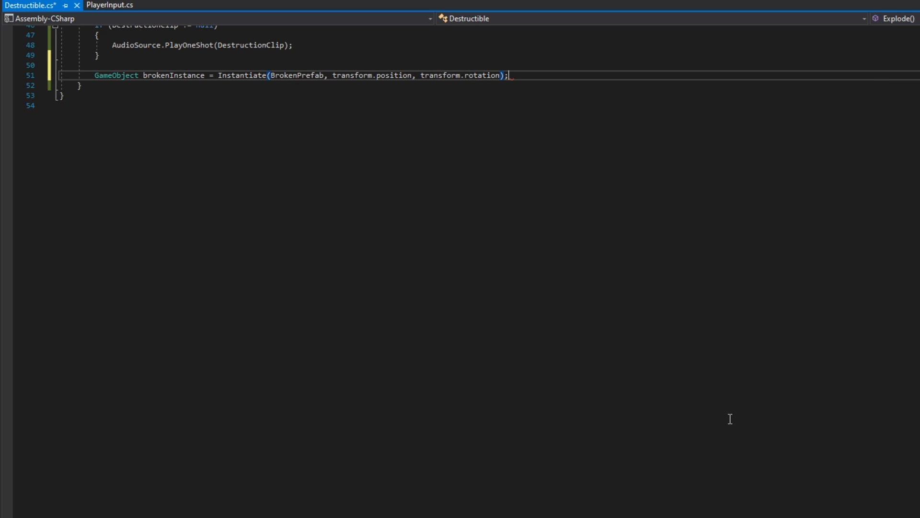
type("// use and object pool instead probably :)")
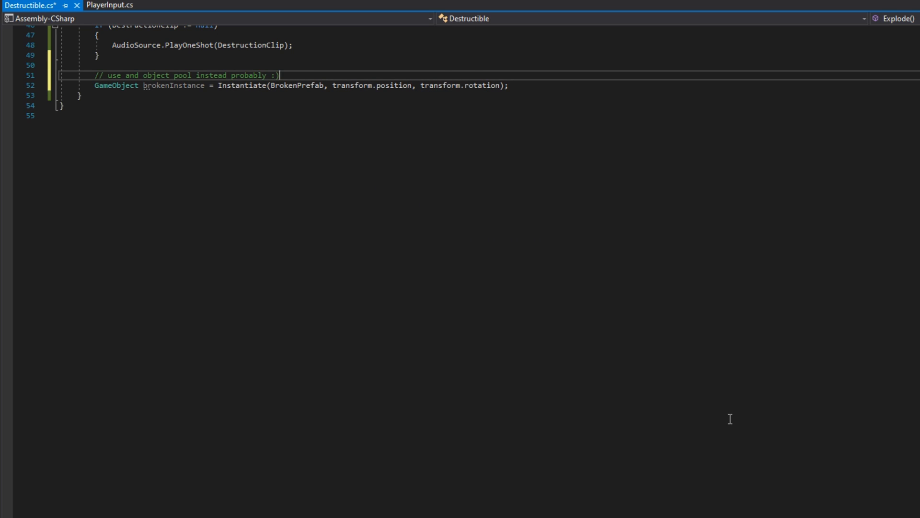
type("Rigidbody")
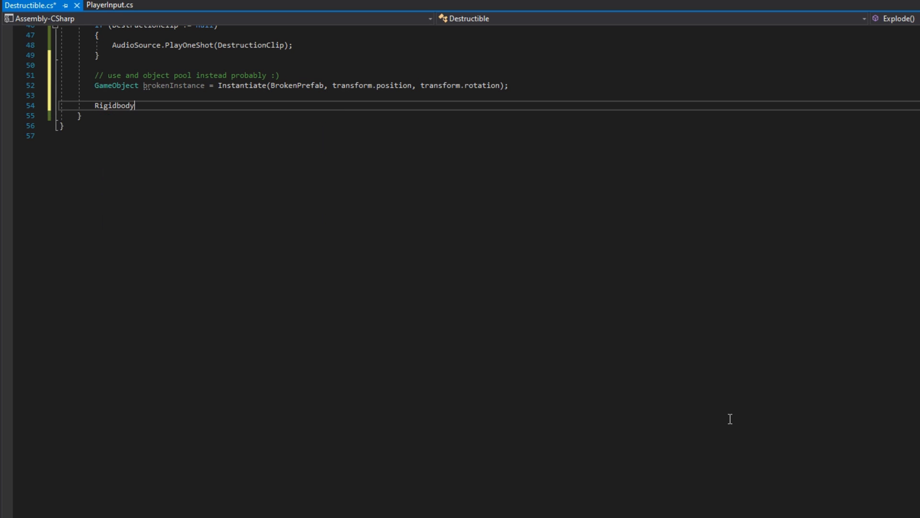
type("[] rigidbodies =")
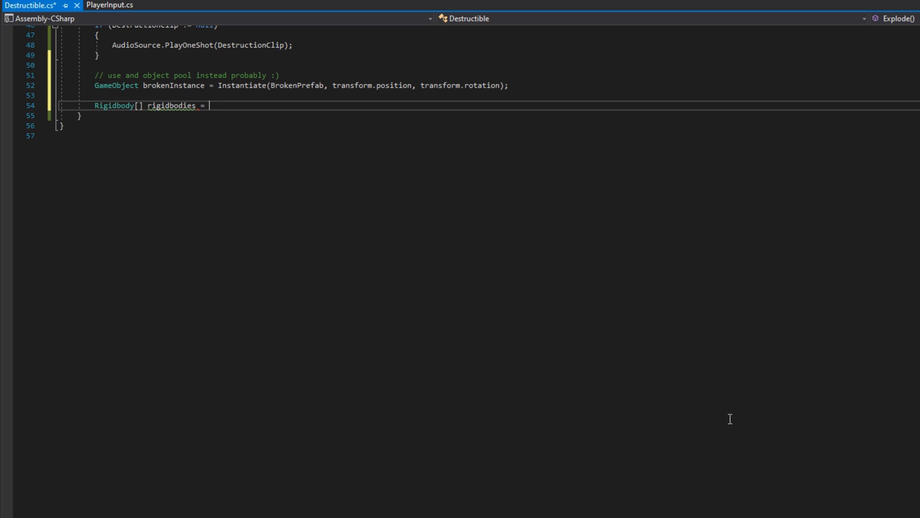
type("brokenInstance.getcomponentsInChildren")
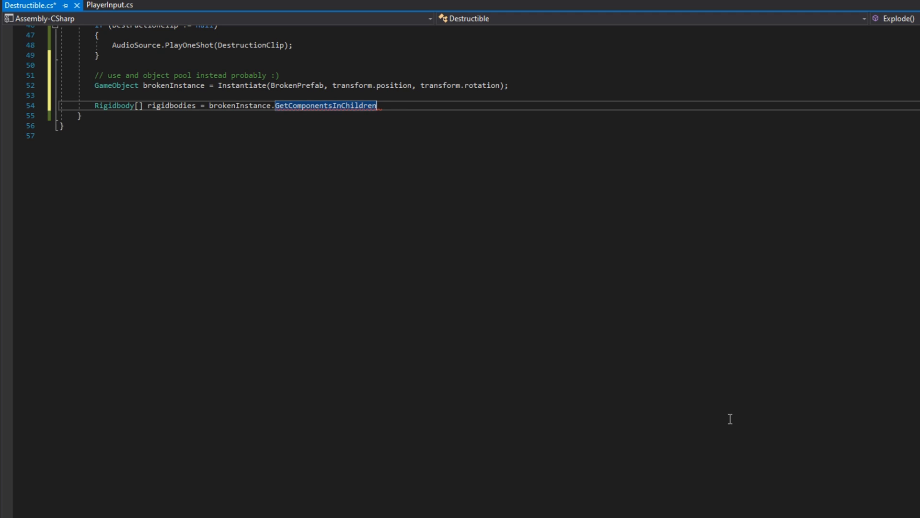
type("<Rigidbody>();")
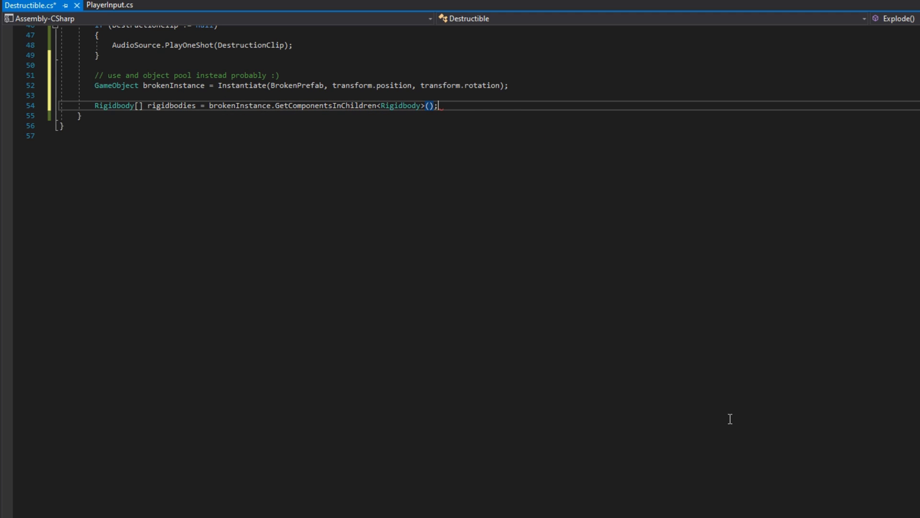
For each piece inherit velocity and AddExplosionForce(ExplosiveForce, transform.position, ExplosiveRadius), then begin the coroutine call.
type("foreach(Rigidbody body in)")
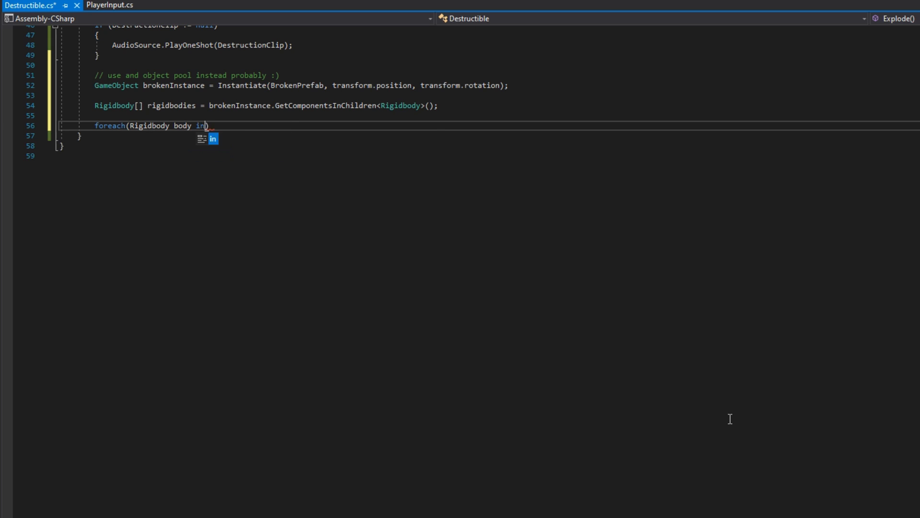
type("rigidbodies)")
type("if (Rigidbody != null")
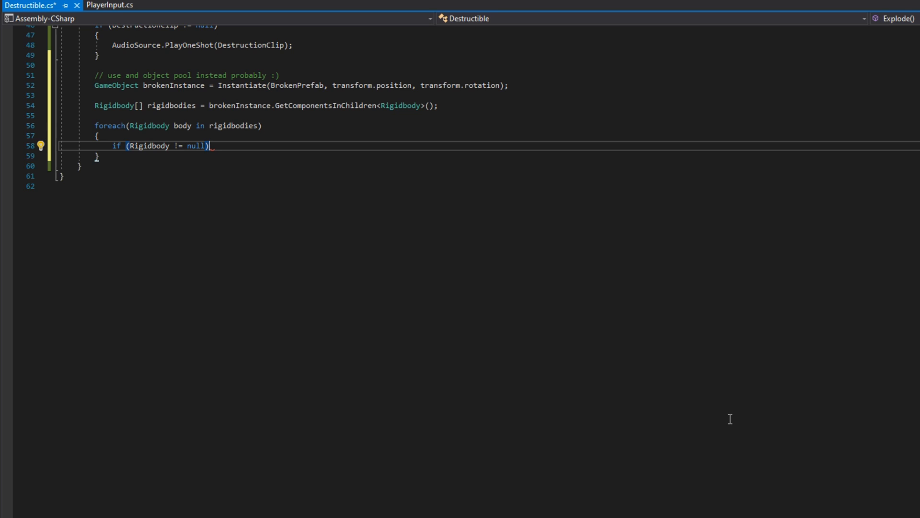
type("body.velocity = Rigidbody.velocity")
type("//")
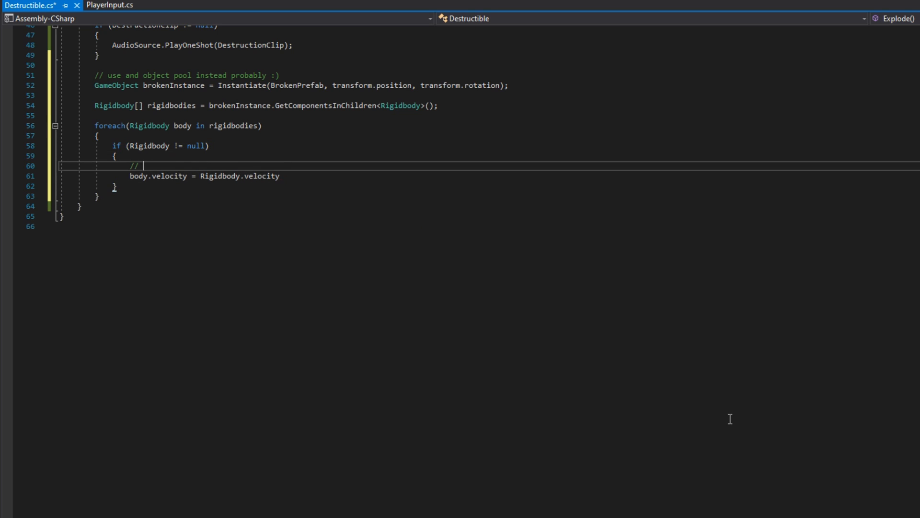
type("inherit velocities")
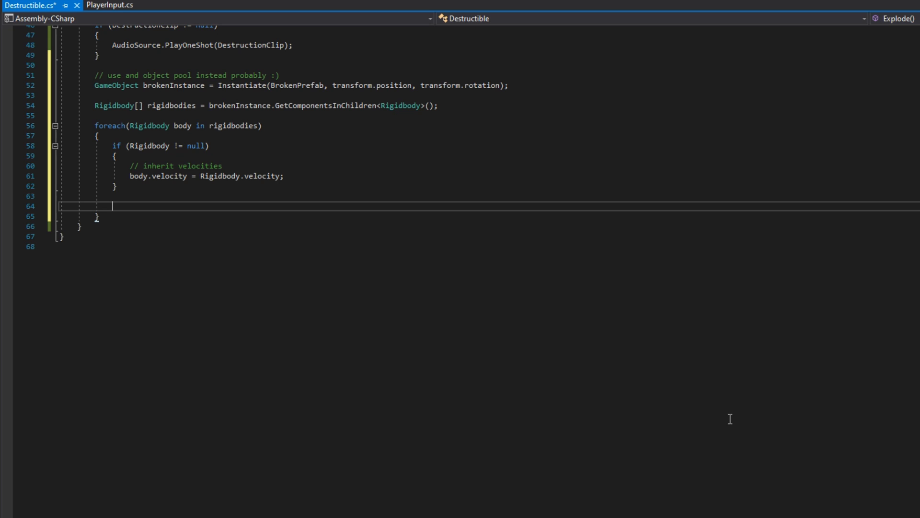
type("body.AddExplosionForce()")
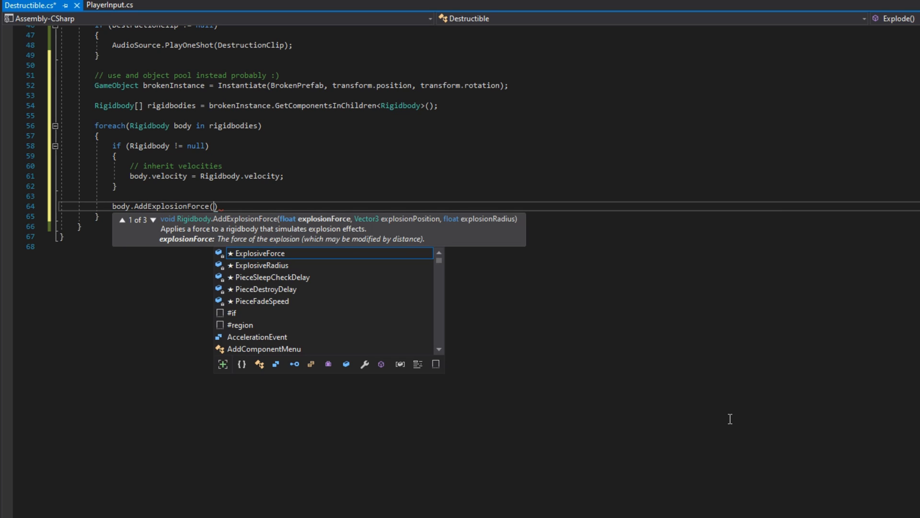
type("ExplosiveForce, transform.position")
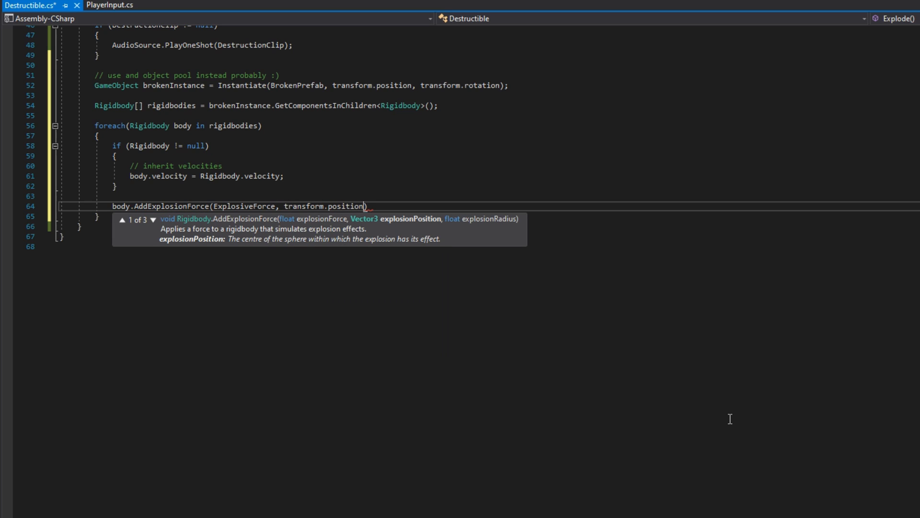
type(", ExplosiveRadius);")
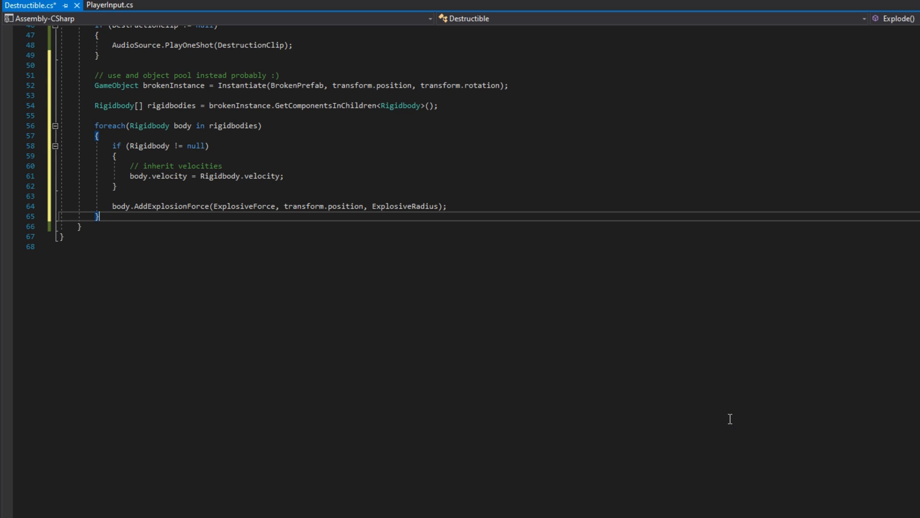
type("StartCoroutine(FadeOutRigi)")
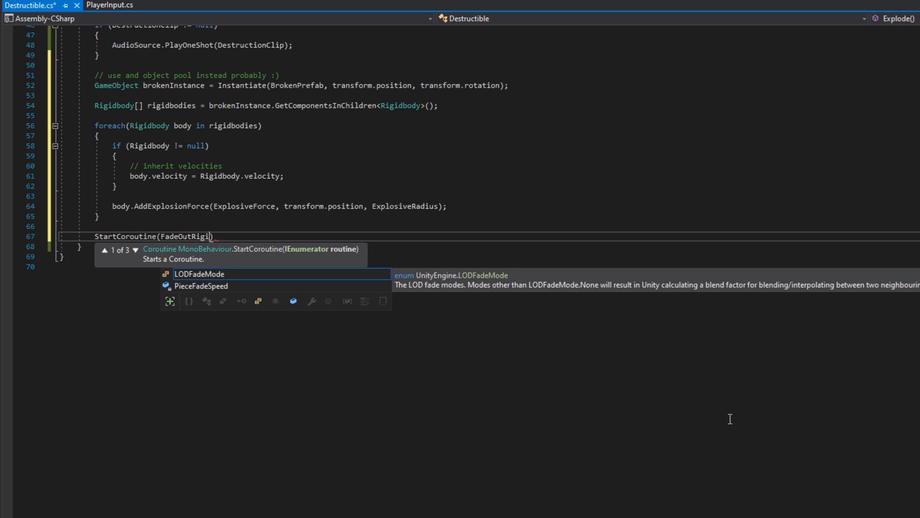
Write FadeOutRigidBodies waiting until activeRigidbodies reaches zero as pieces sleep, then yield a destroy delay.
type("Bodies(rigidbodies")
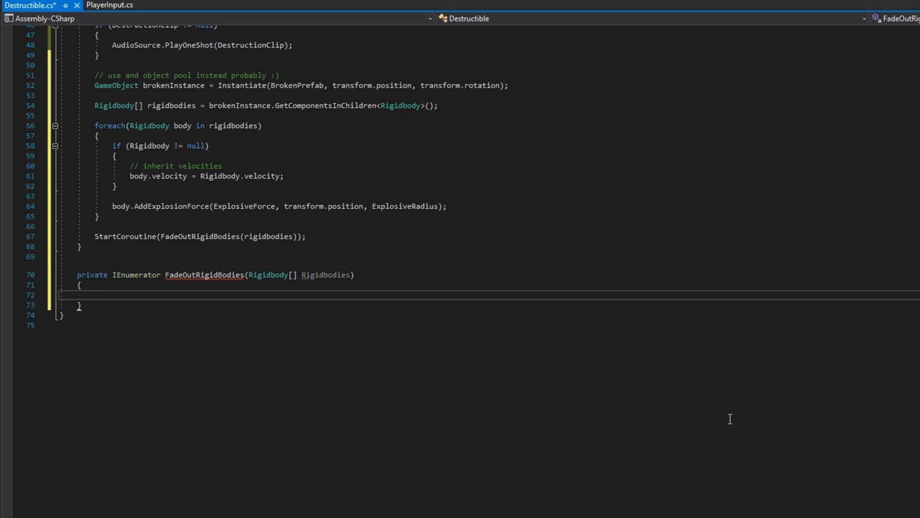
type("WaitFoSeconds Wait = new WaitForSeconds(PieceSleepCheckDelay);")
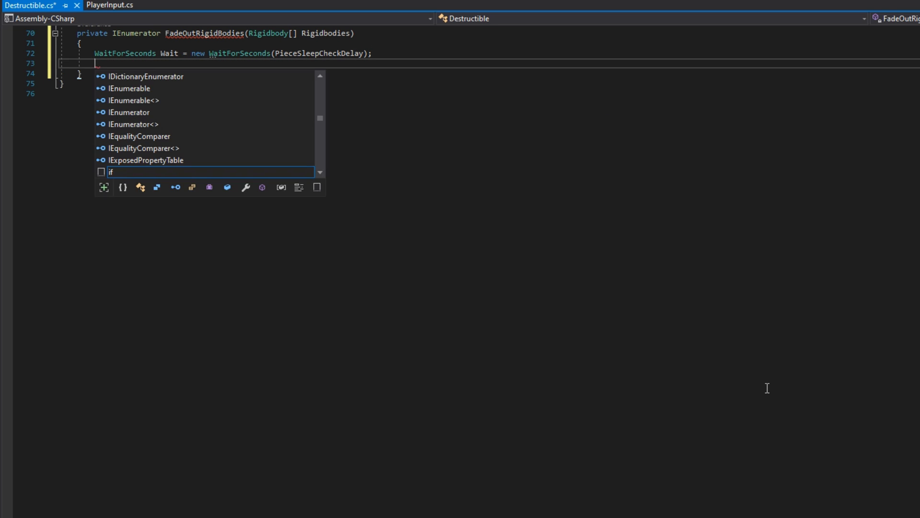
type("int activeRigidbodies =")
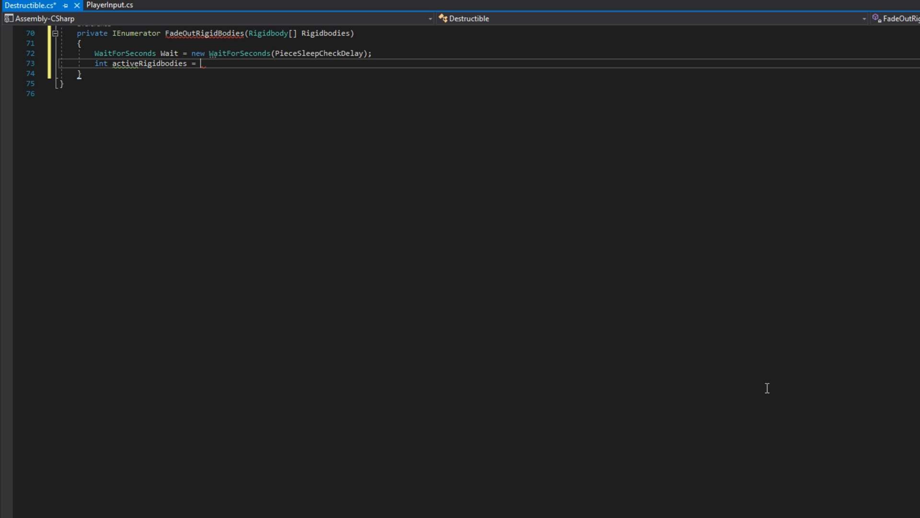
type("Rigidbodies.Length;")
type("yield return Wait;")
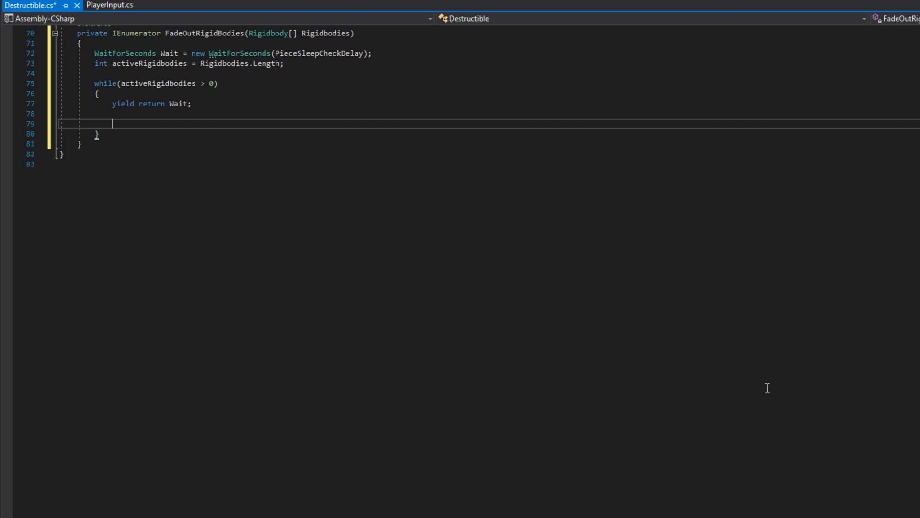
type("foreach()")
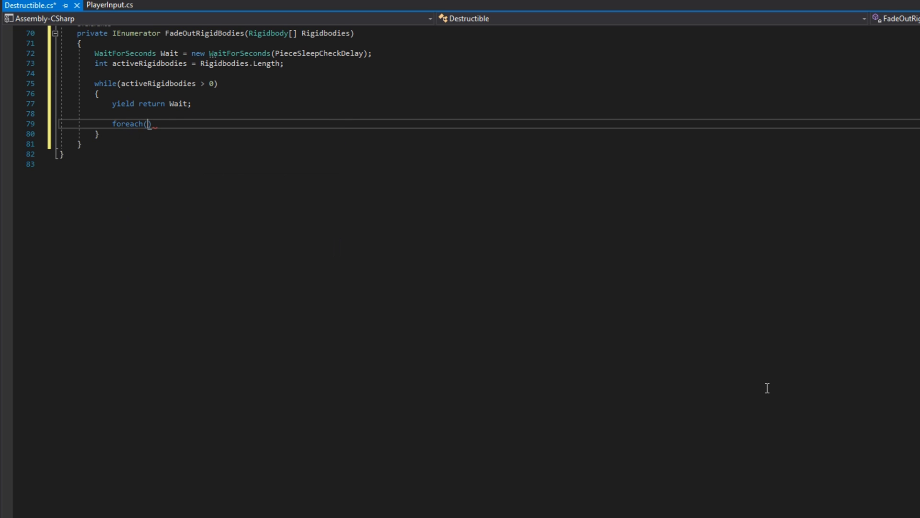
type("Rigidbody rigidbody in Rigidbodies")
type("if (rigidbody.IsSleeping(")
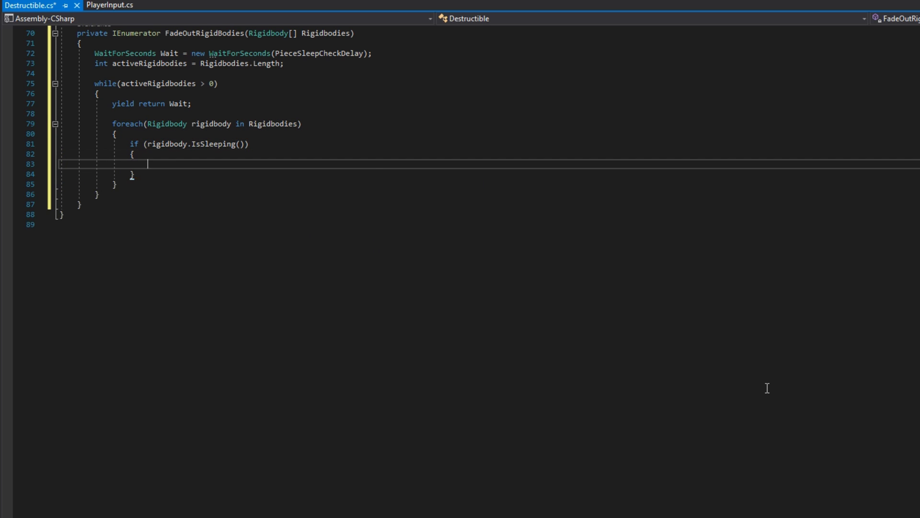
type("activeRigidbodies--;")
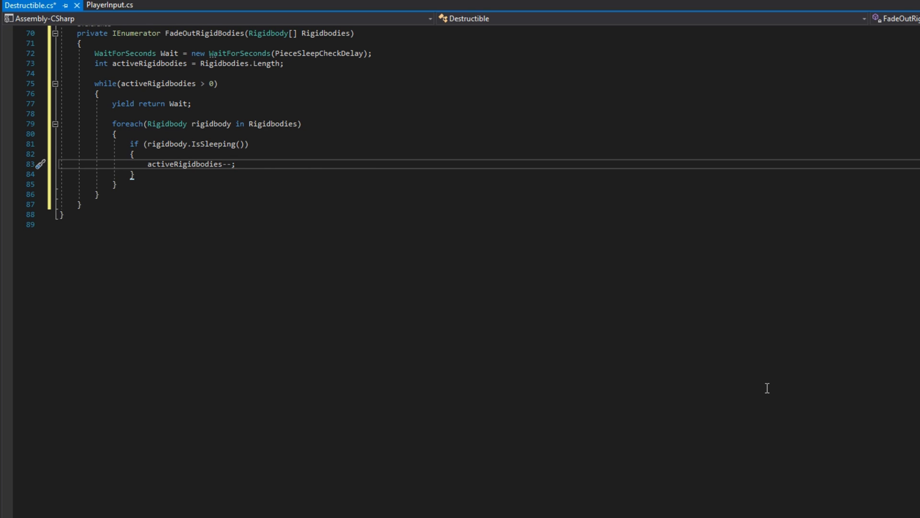
left_click(97, 194)
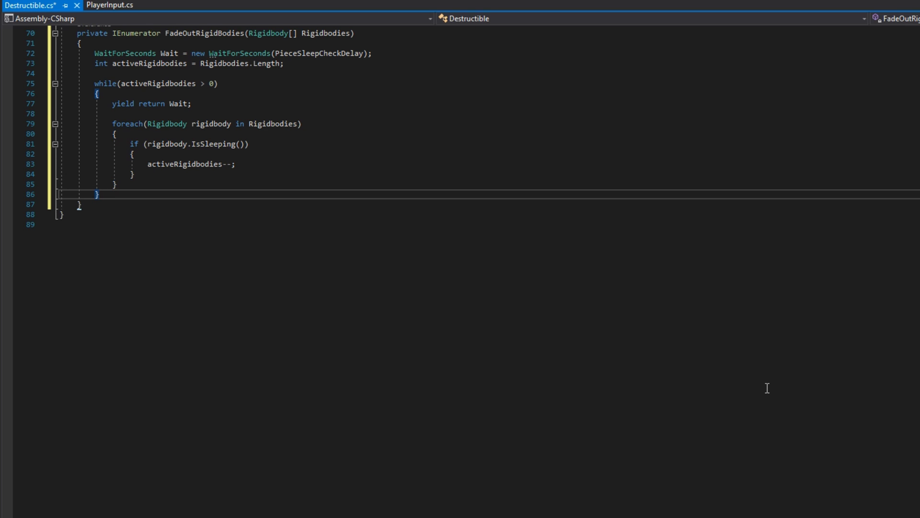
type("yield return new WaitForSeconds(PieceDestroyDelay);")
type("float time = 0;")
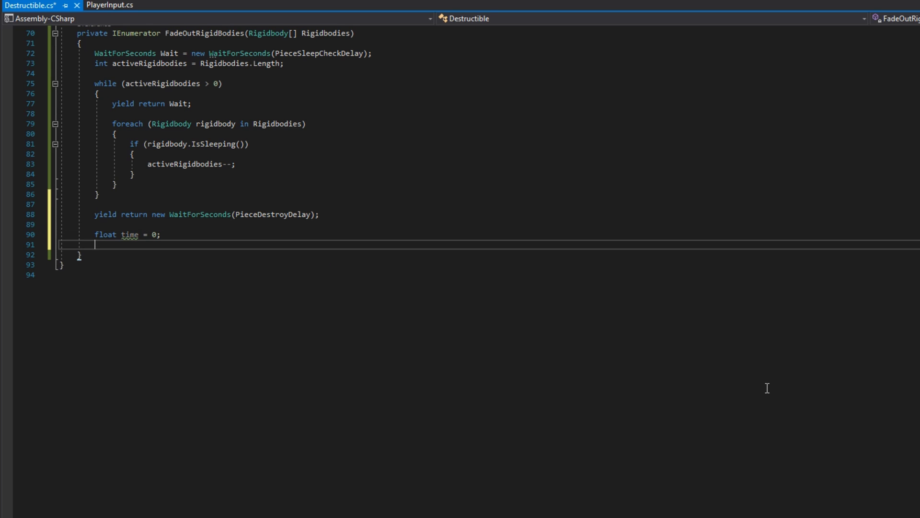
Build Renderer[] renderers with Array.ConvertAll(Rigidbodies, GetRendererFromRigidbody) and add that helper method.
type("Renderer[] renderers =")
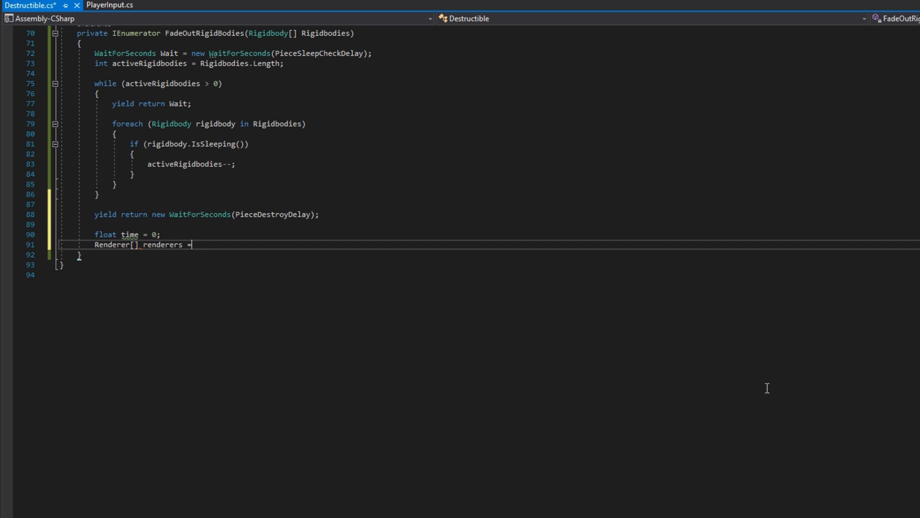
type("Array")
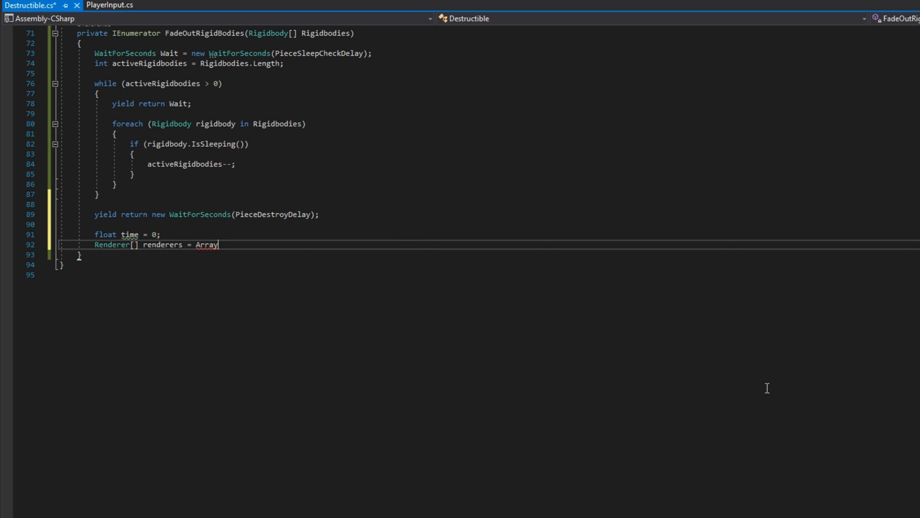
type(".ConvertAll")
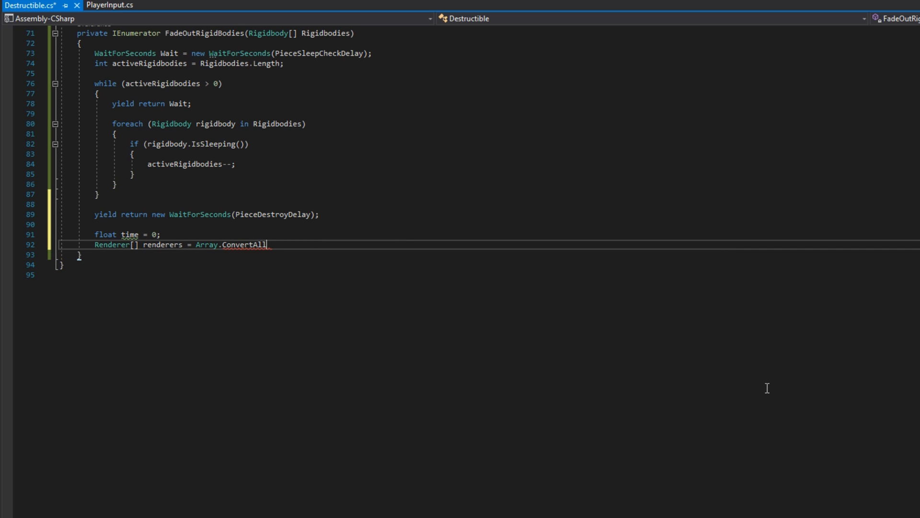
type("(Rigidbodies, GetRendererFromRigidbody);")
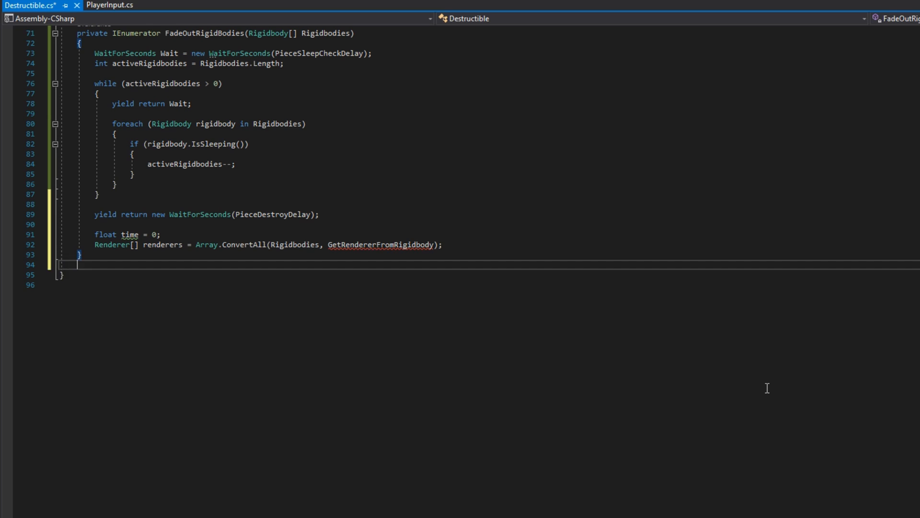
type("private Renderer")
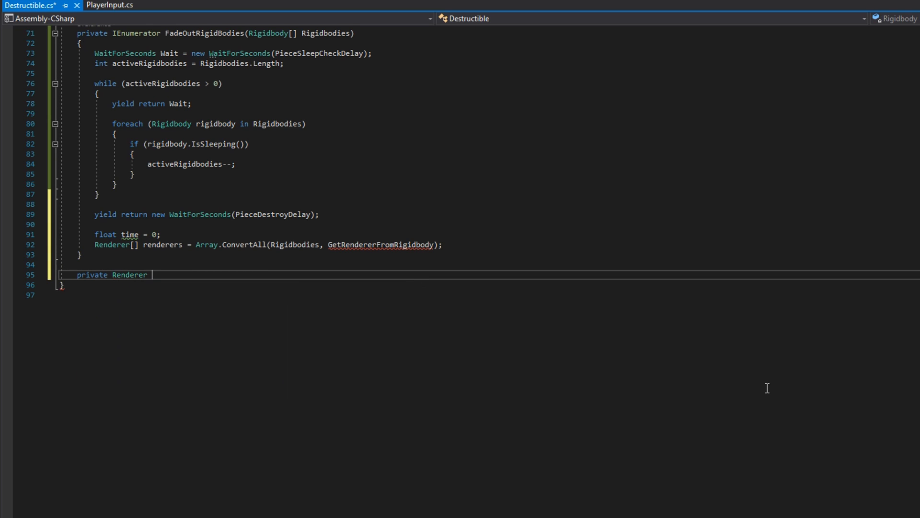
type("GetRendererFromRigid")
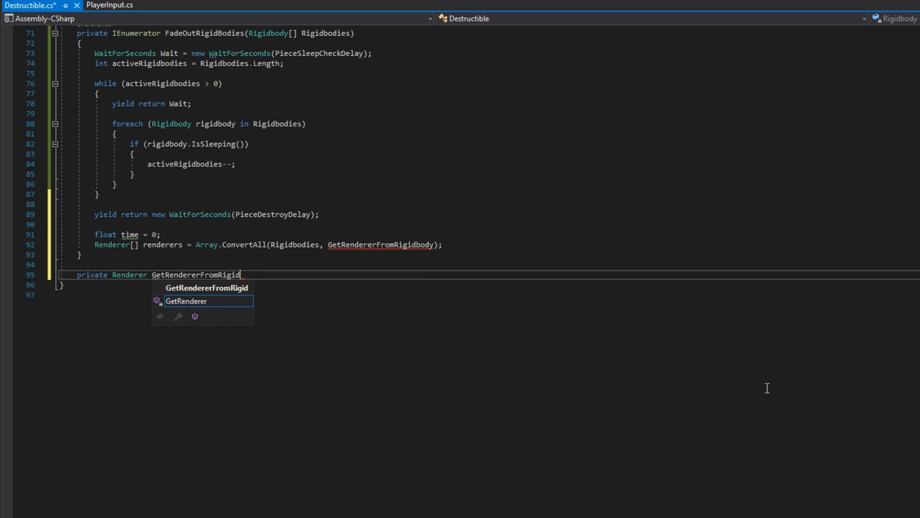
type("body(Rigidbody Rigidbody")
type("return Rigidbody.GetComponent<Renderer>();")
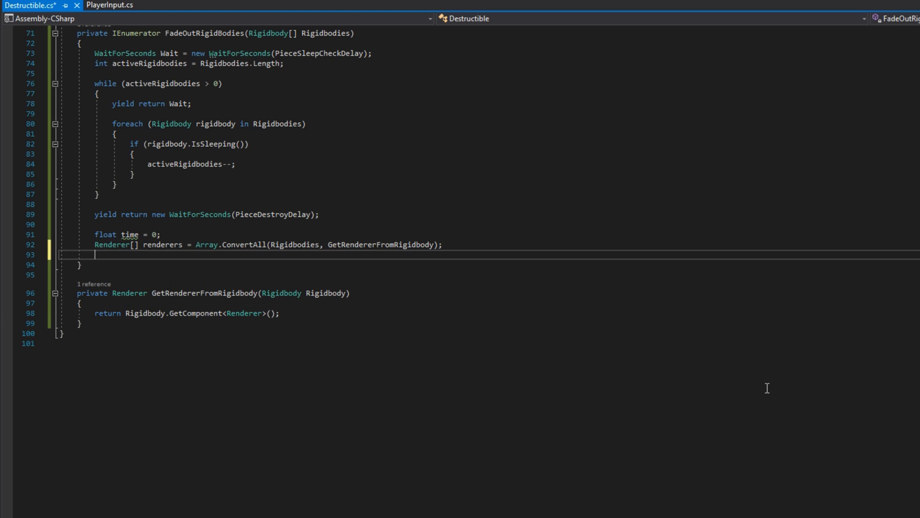
Destroy each piece's Collider and Rigidbody in a foreach loop.
type("foreach(Rigidbody)")
type("Destroy(")
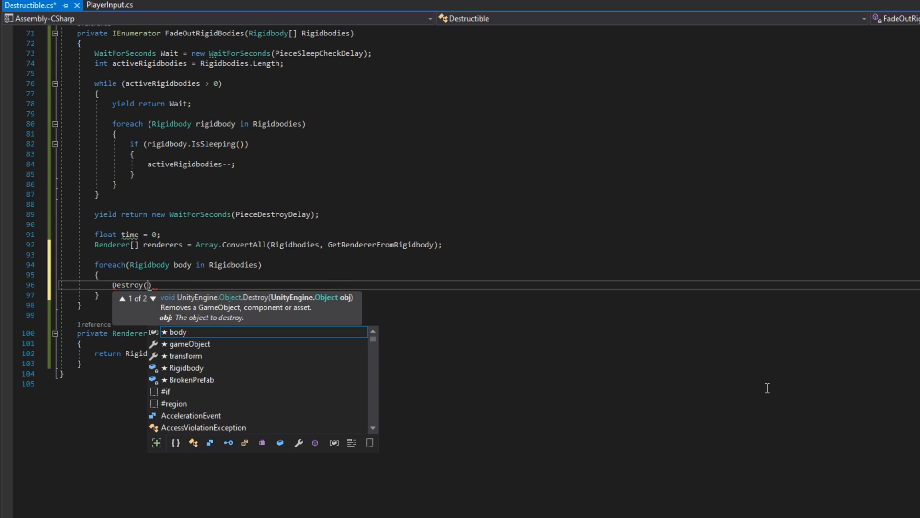
type("body.GetComponent<Collider>(")
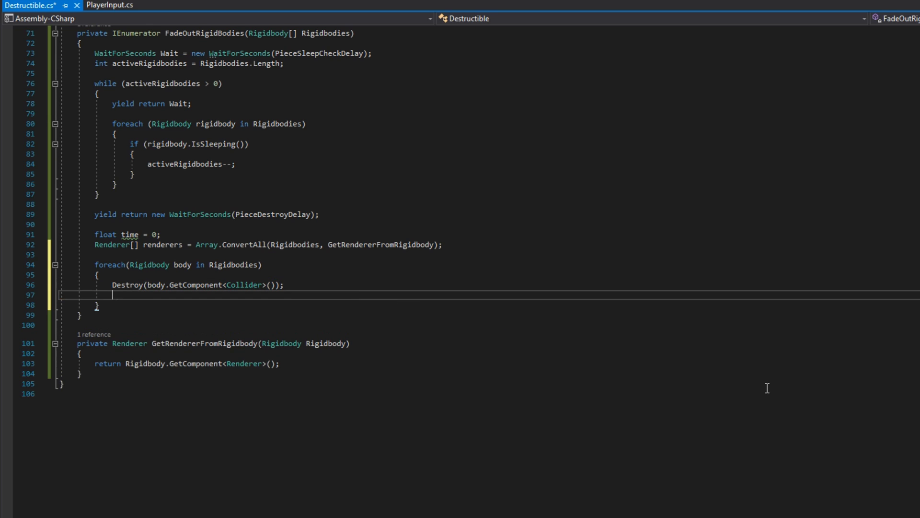
type("Destroy(body);")
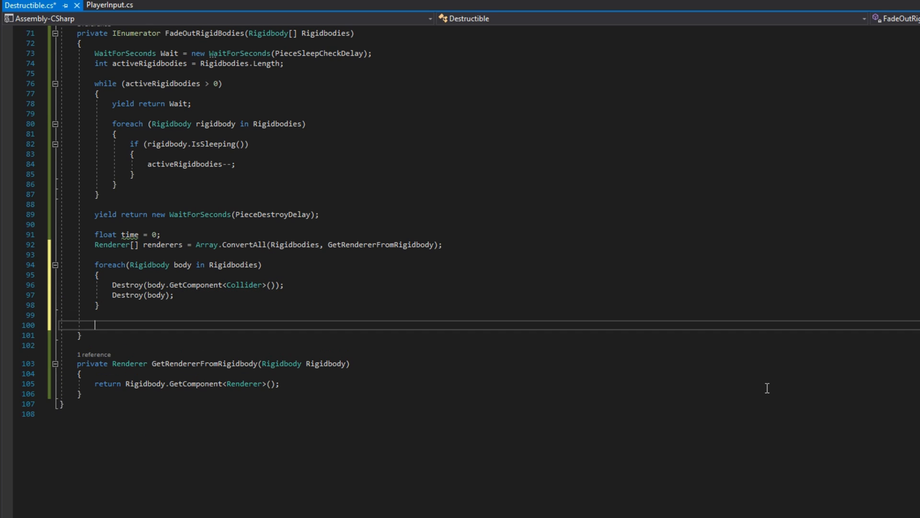
mouse_move(746, 387)
type("while (time < 1")
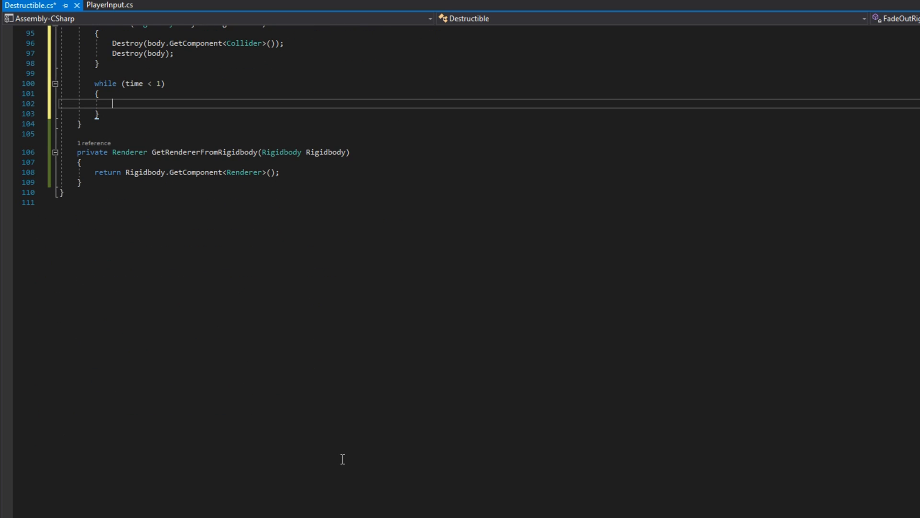
Sink each renderer by step / bounds.size.y per frame in Space.World inside the timed while loop.
type("float step = Time.deltaTime * PieceFadeSpeed;")
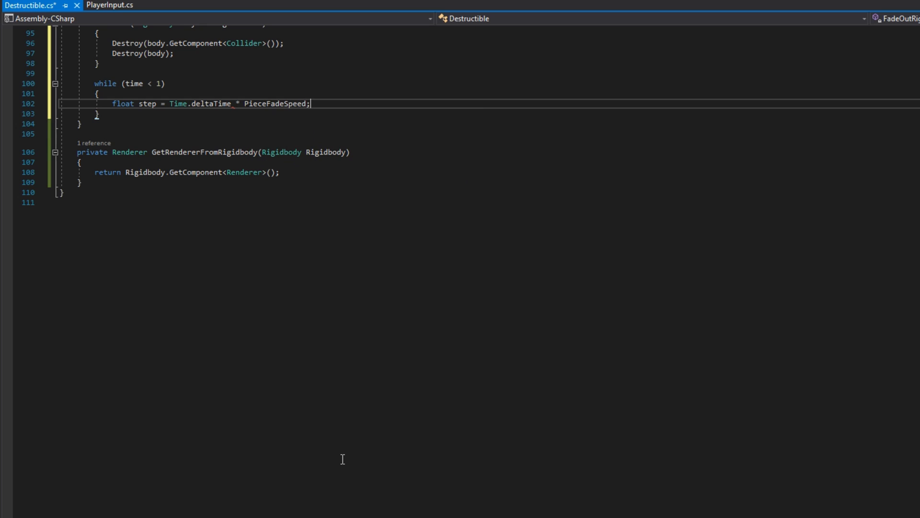
type("foreach(renderer")
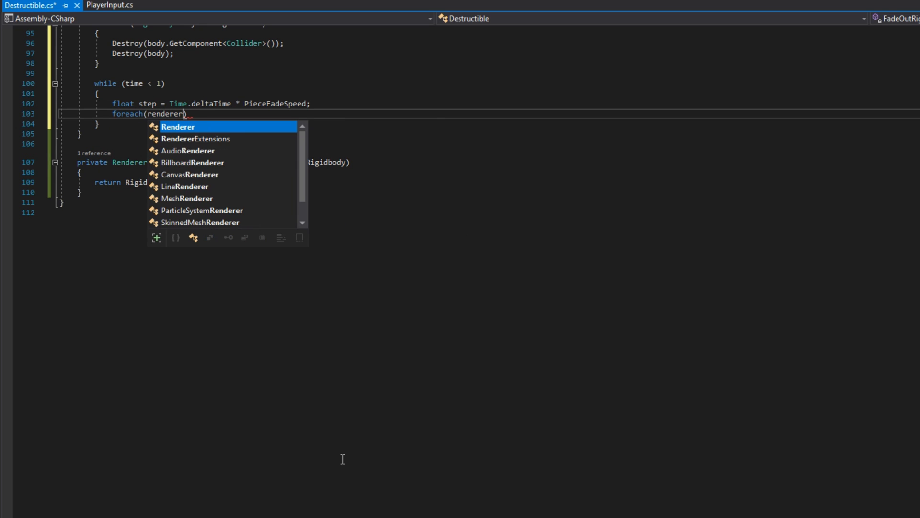
type("Renderer renderer in renderers")
type("renderer.transform.Translate(Vector3.down * ")
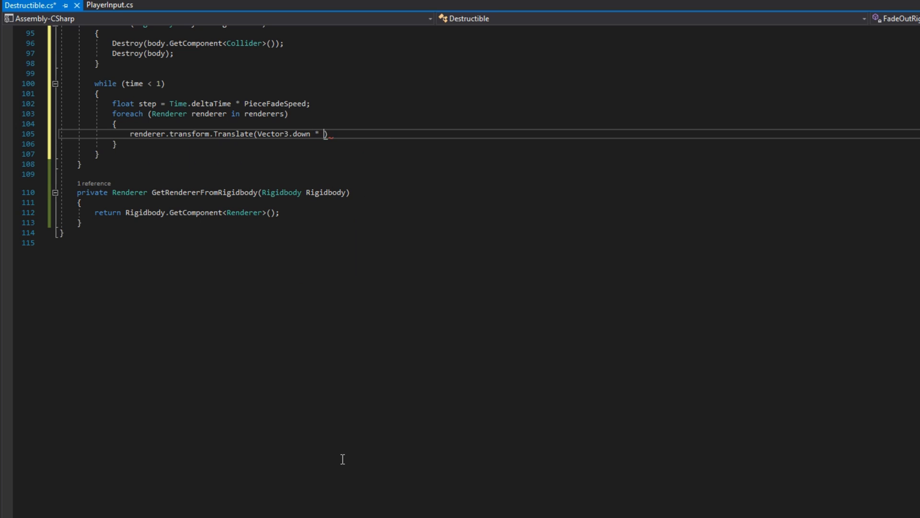
type("(step / r")
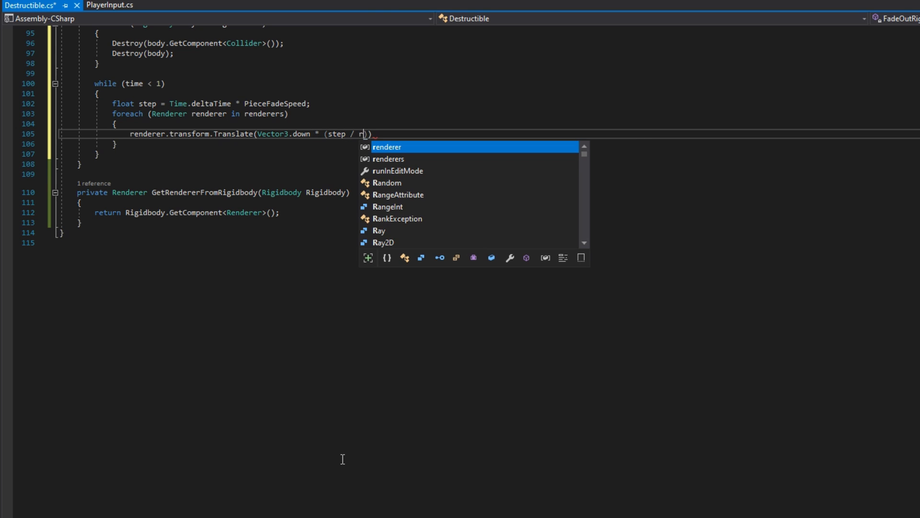
type("enderer.bounds.size.y")
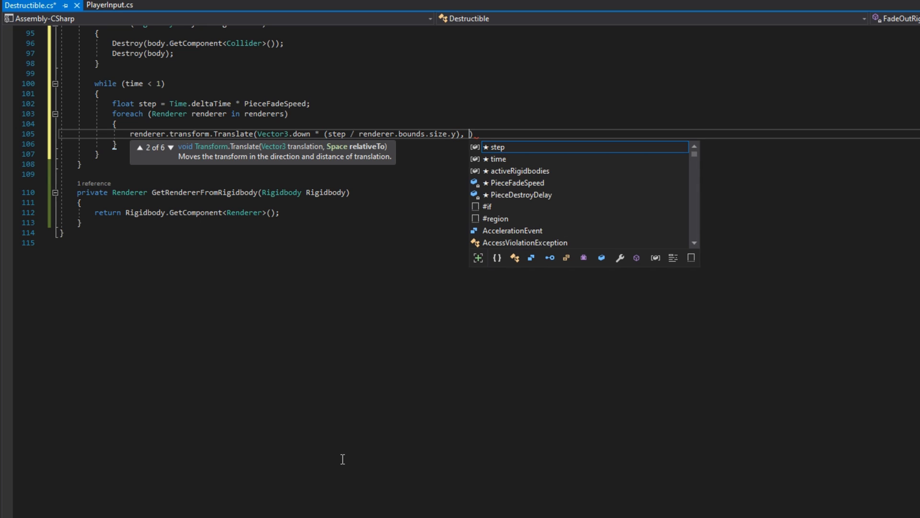
type("Space.World")
type("yield return null;")
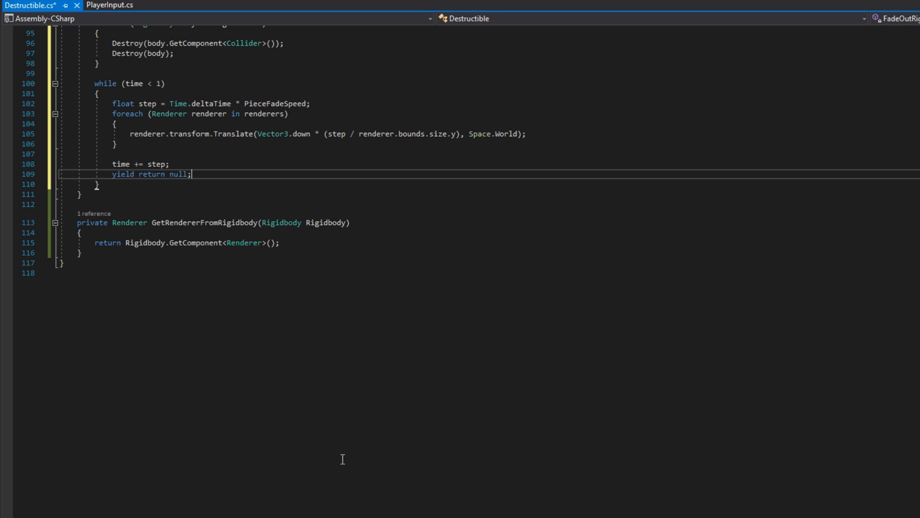
Destroy every renderer's gameObject and the object itself, then save Destructible.cs.
type("foreach")
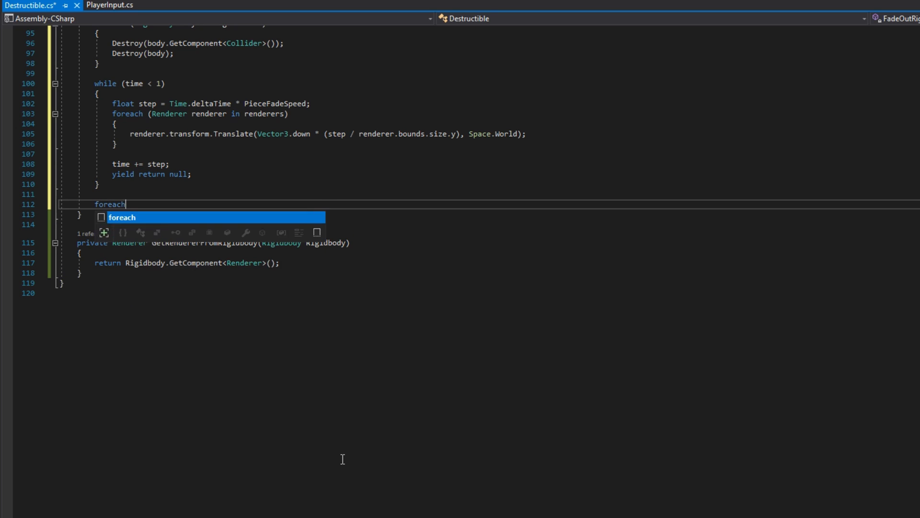
type("(Renderer renderer in rende")
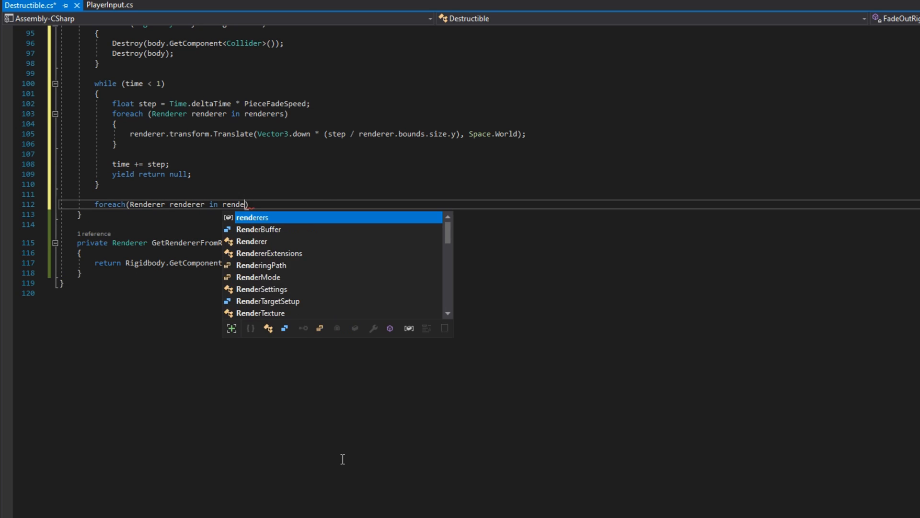
type("renderers)")
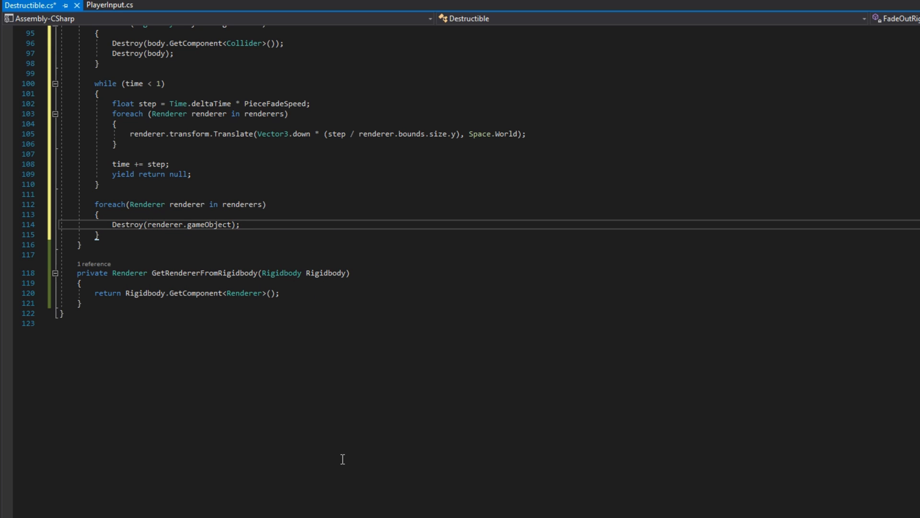
type("Destroy(gameObject);")
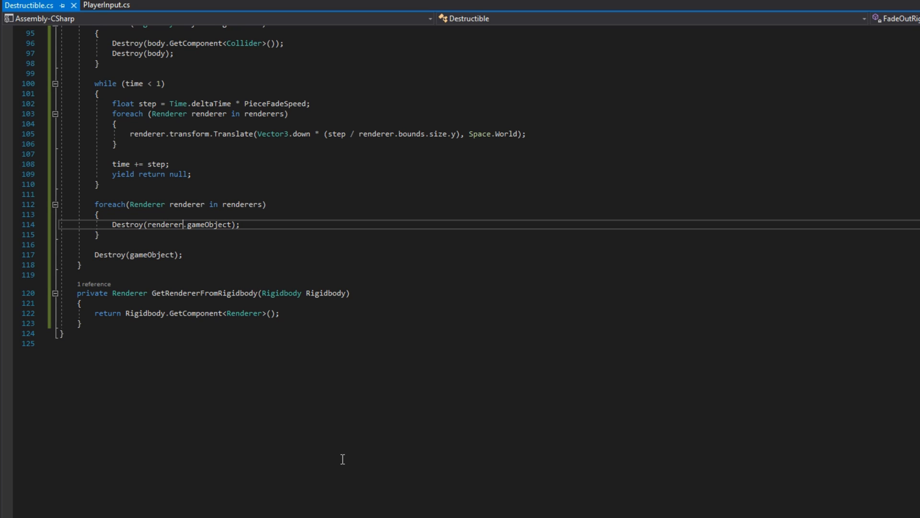
left_click(106, 6)
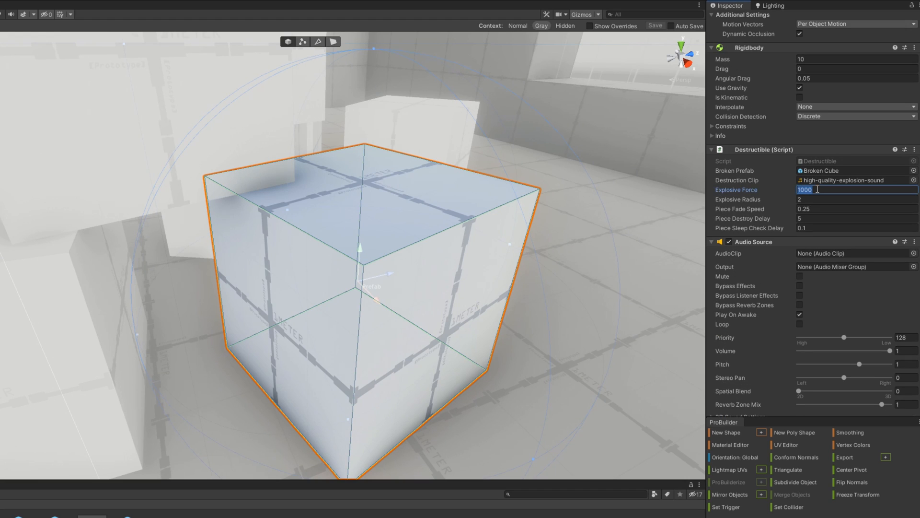
Set the cube's Explosive Force value to 500 in its Destructible component.
type("500")
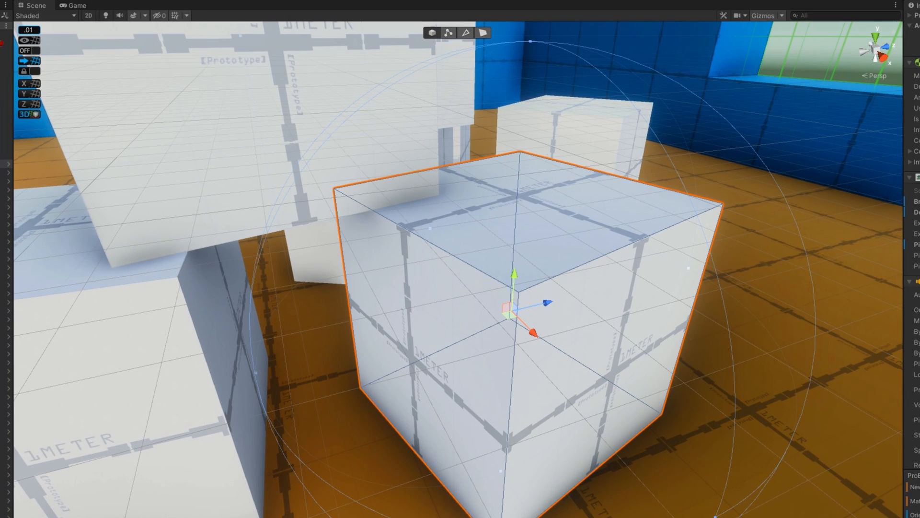
left_click(77, 6)
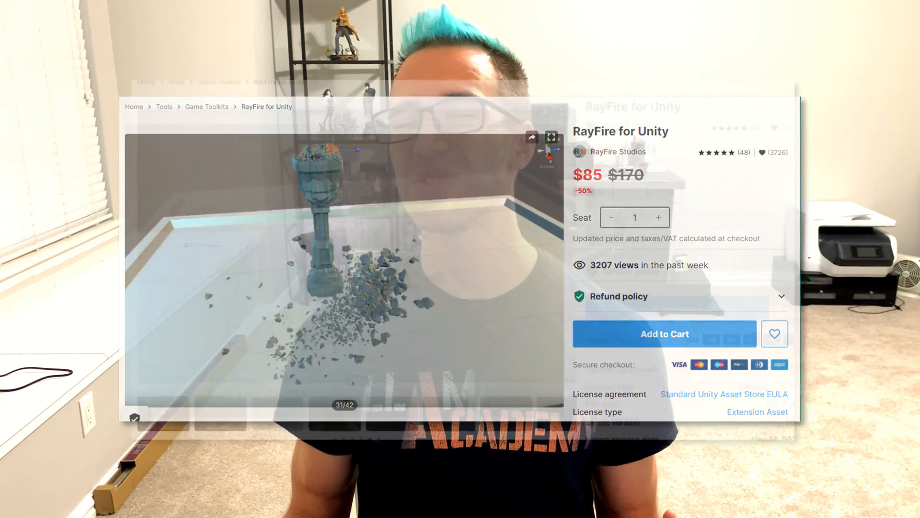
Scroll the RayFire page down to its simulation, object and demolition type features.
scroll("down", 3)
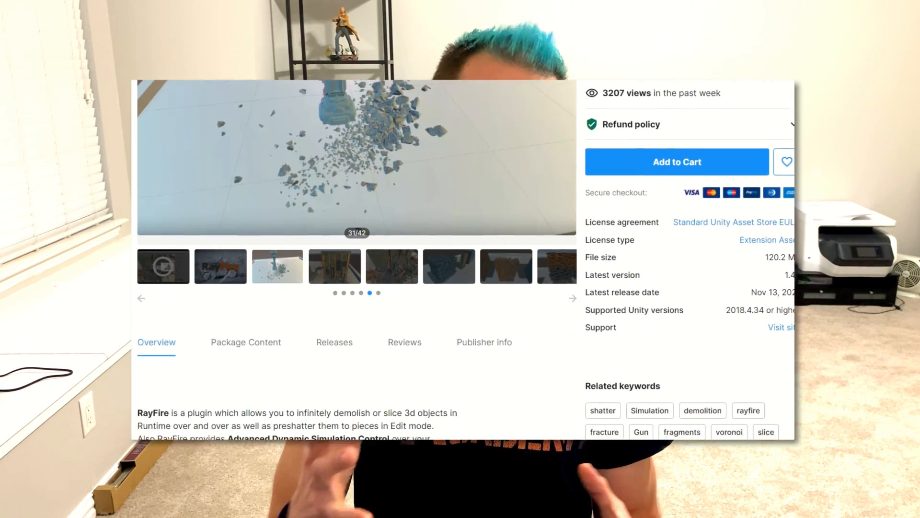
scroll("down", 3)
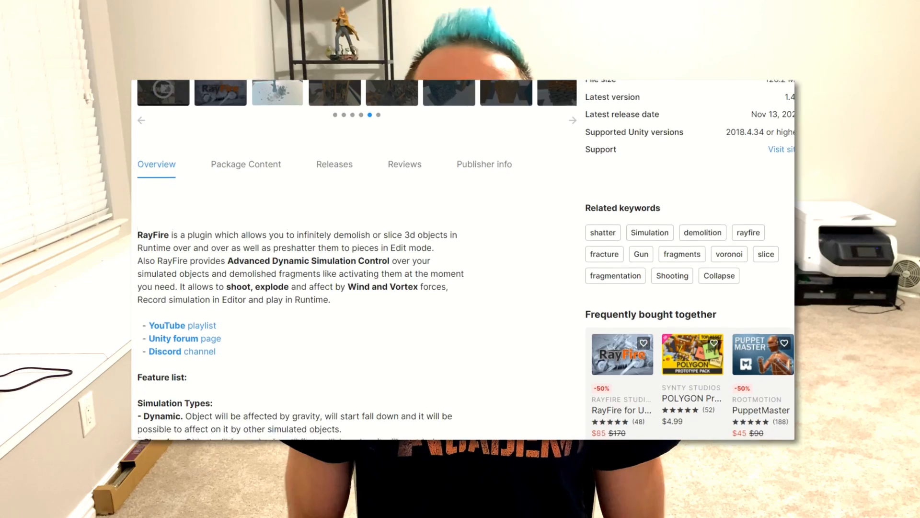
scroll("down", 3)
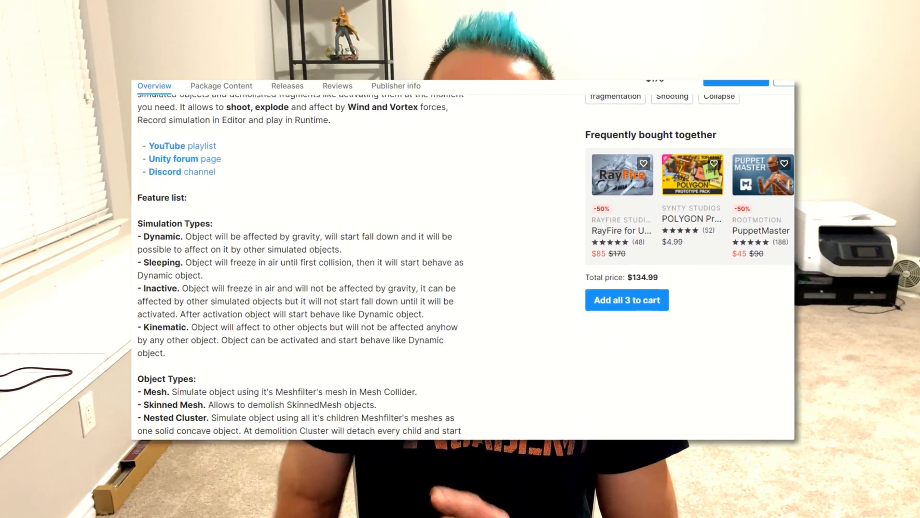
scroll("down", 3)
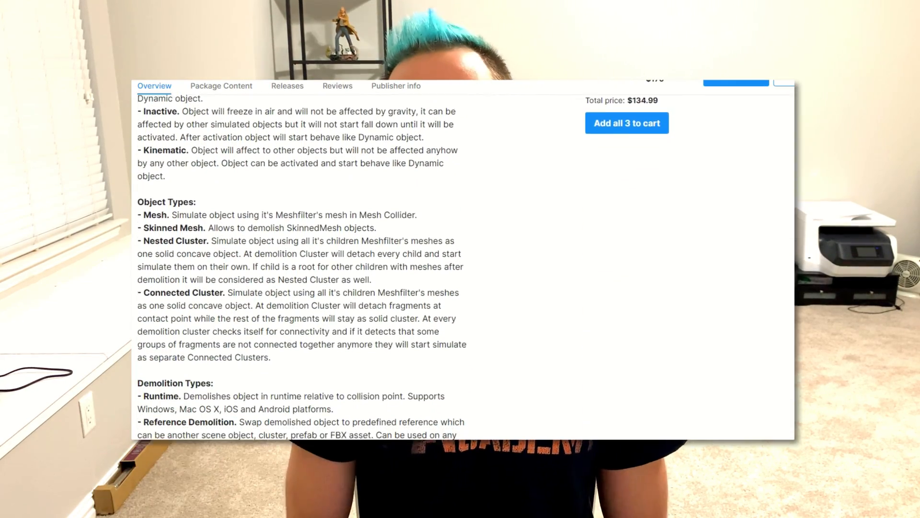